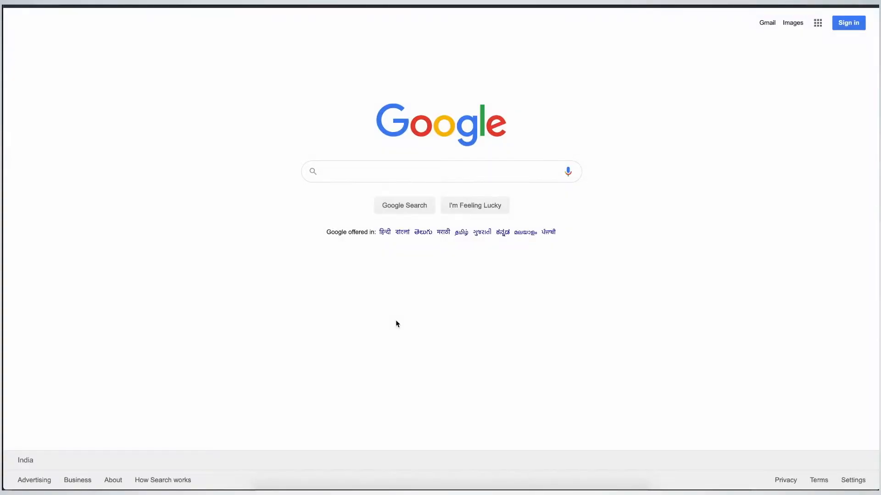
Step: Search Google for 'lithium ion battery recycling challenges'
click(441, 171)
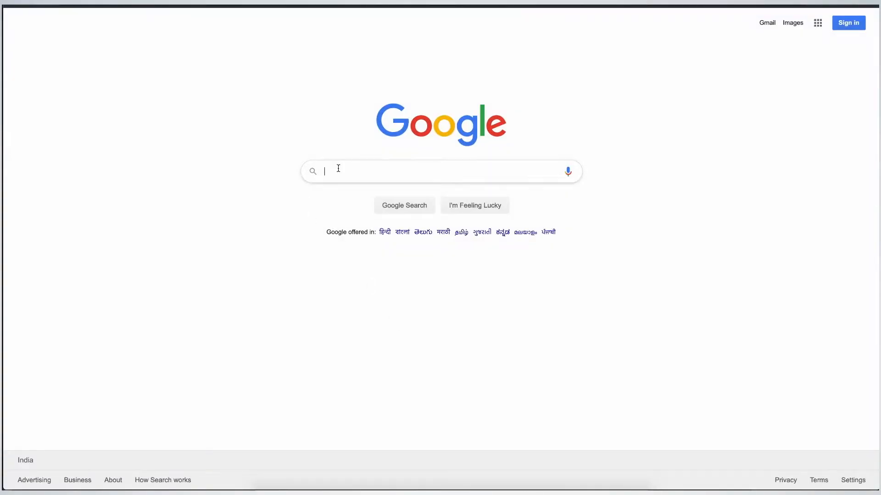
text(lithium ion battery recycling)
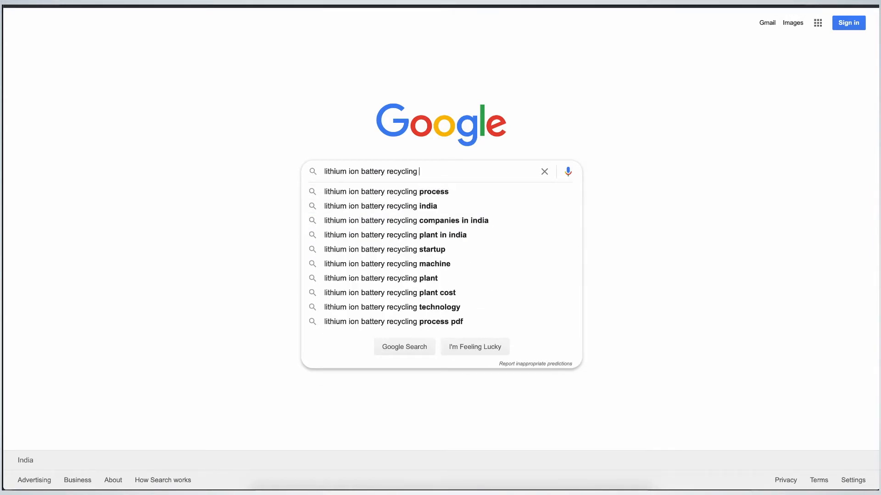
text(challenges)
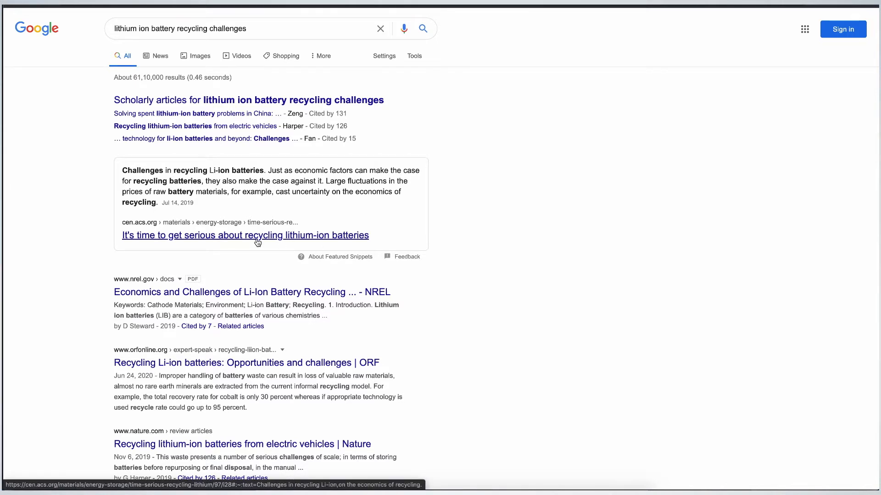
Step: Open the C&EN recycling article and read its Challenges and Improving Recycling Methods sections
click(245, 235)
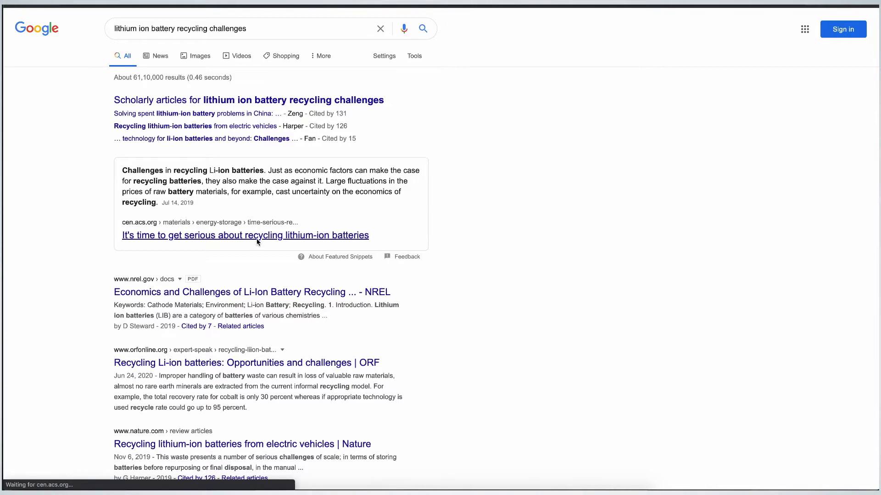
click(245, 235)
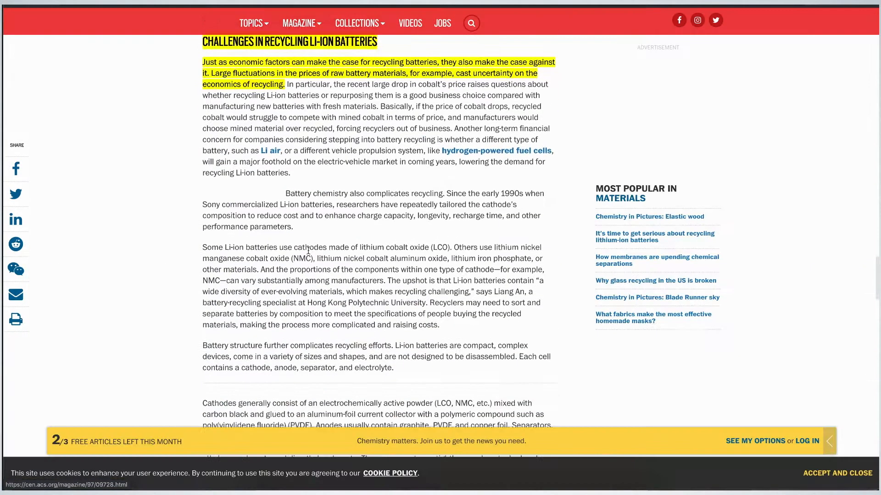
scroll(down, 3)
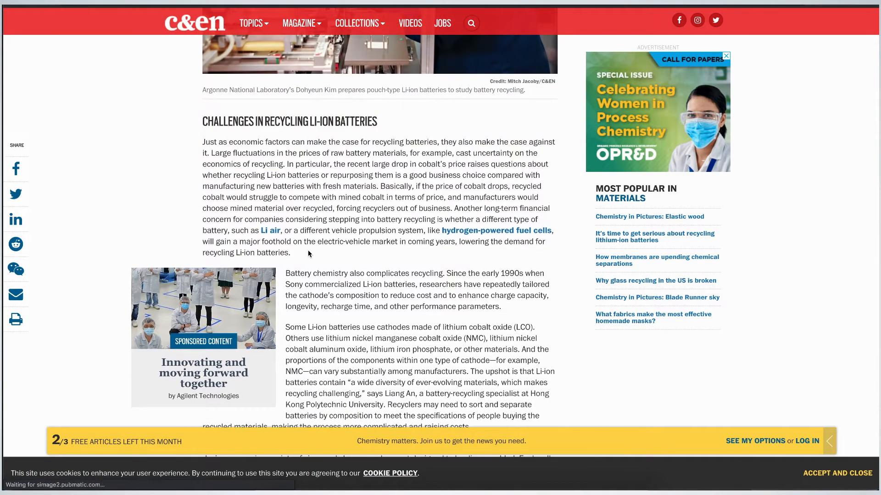
scroll(down, 3)
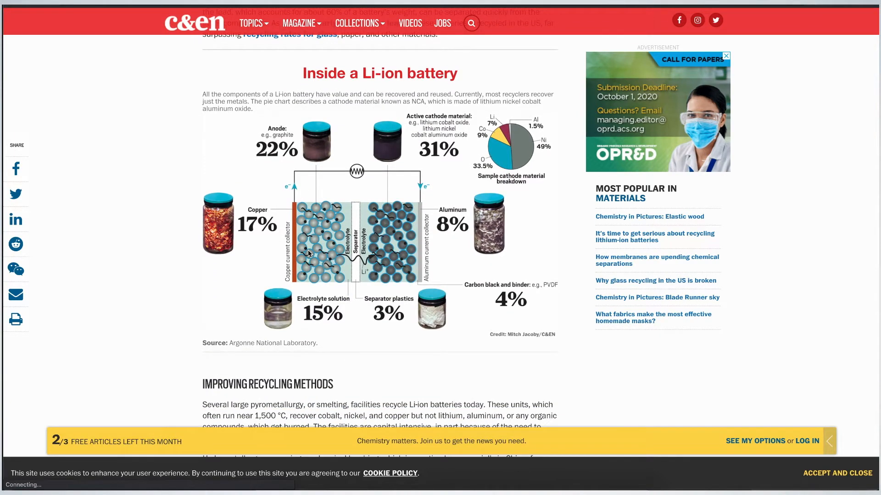
scroll(down, 3)
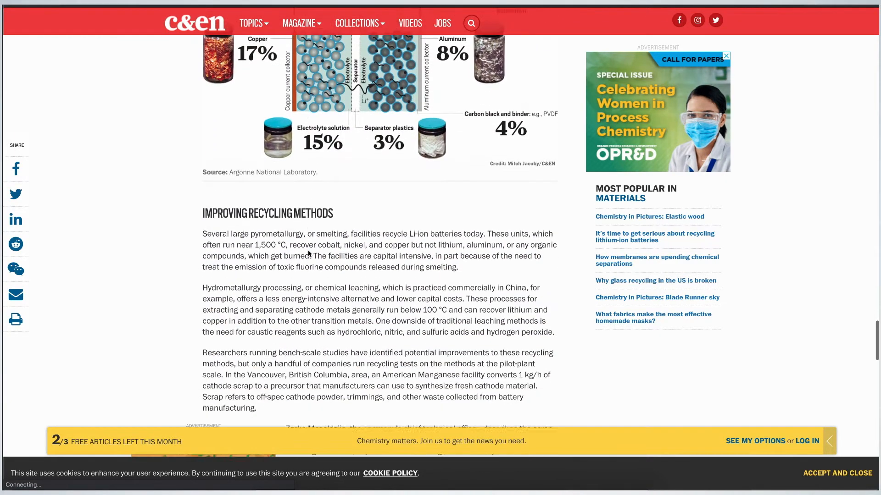
scroll(down, 3)
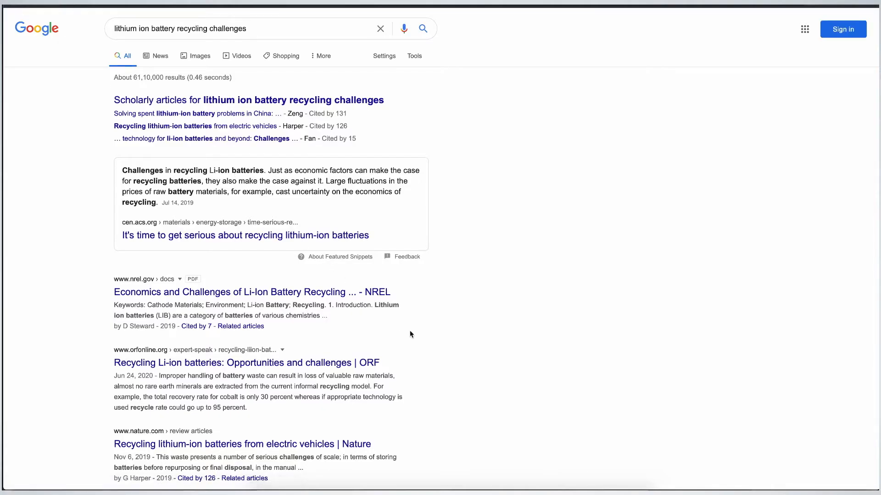
Step: Scroll the Google results and open the cambridge.org paper 'Key issues for Li-ion battery recycling'
scroll(down, 3)
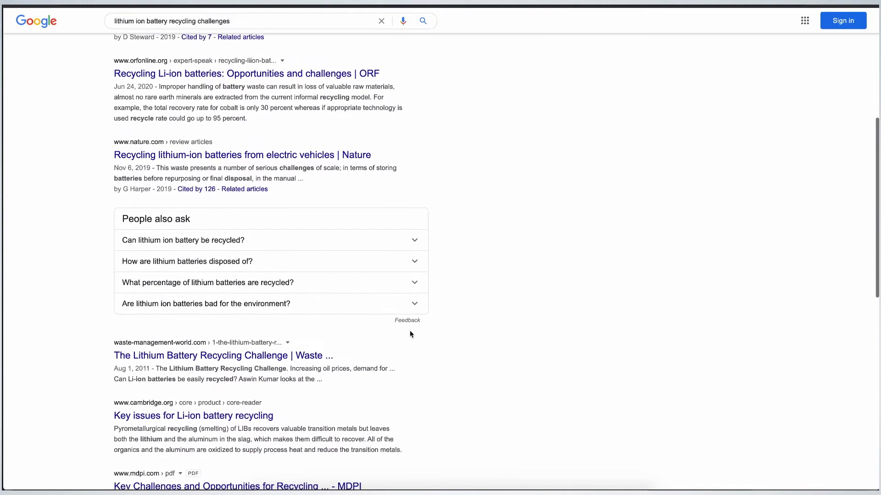
scroll(down, 3)
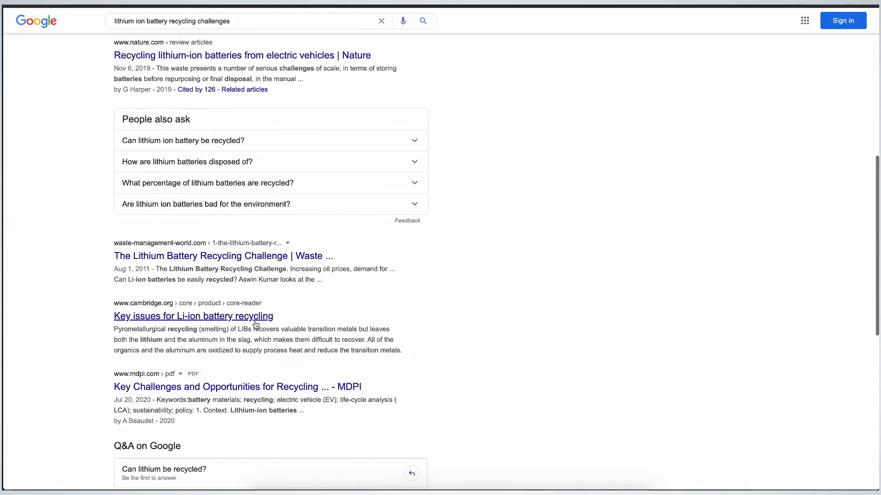
click(193, 316)
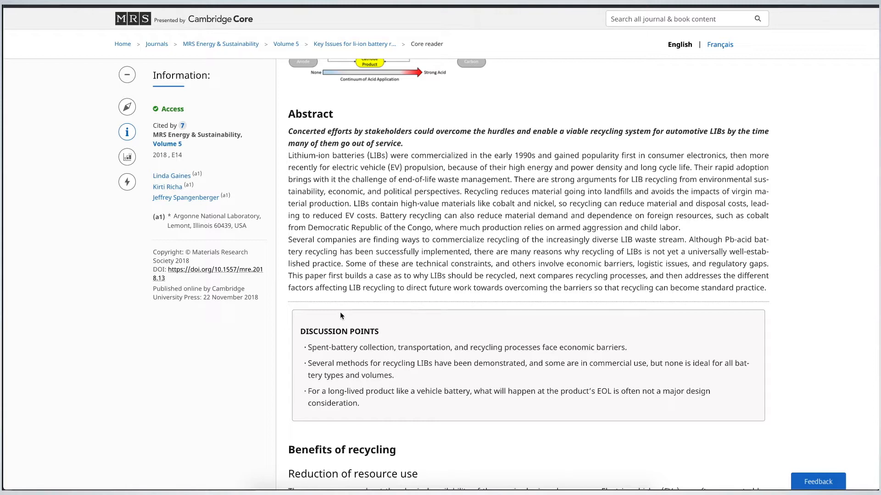
Step: Go to lens.org from the browser address bar
text(lens.org)
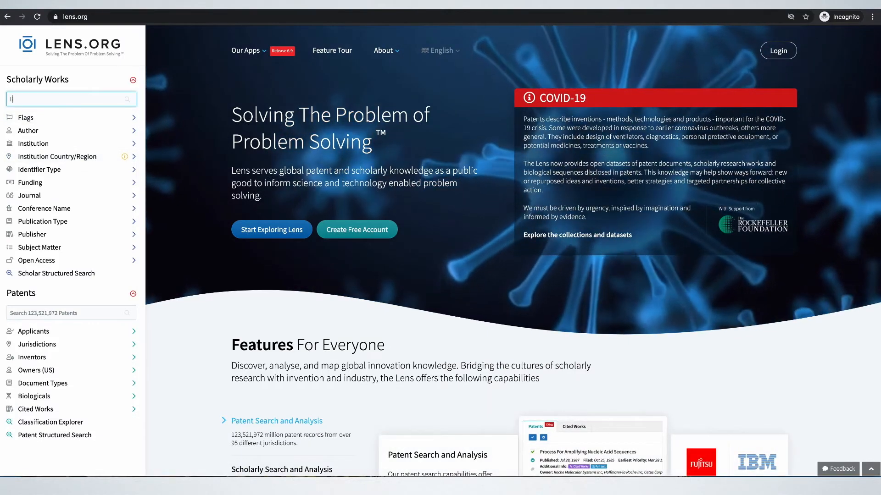
Step: Search Lens scholarly works for 'lithium-ion AND battery AND recycle'
text(lithium-ion AND)
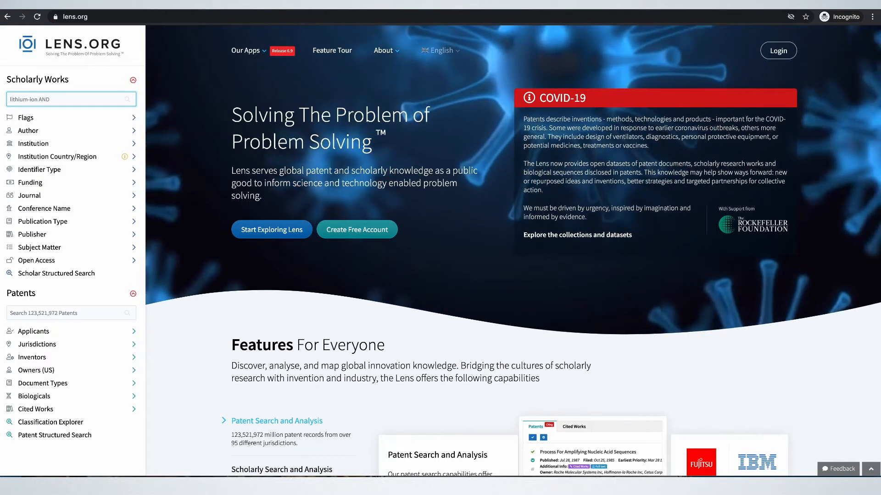
text(battery AND recycle)
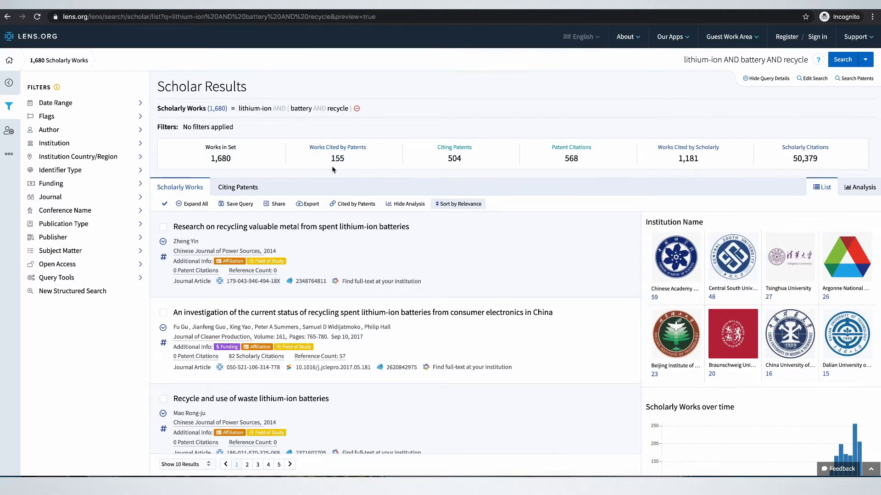
mouse_move(235, 159)
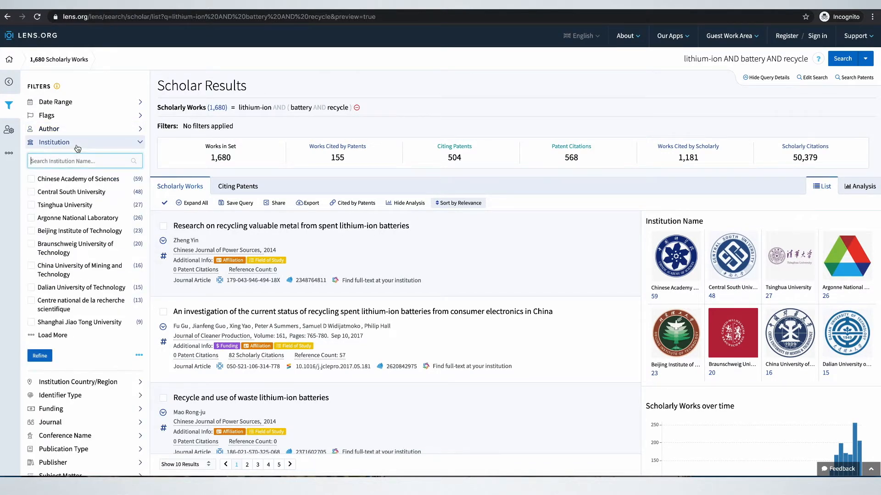
Step: Expand and collapse the Institution, Country/Region, Journal and Conference filters, then expand Subject Matter
click(55, 142)
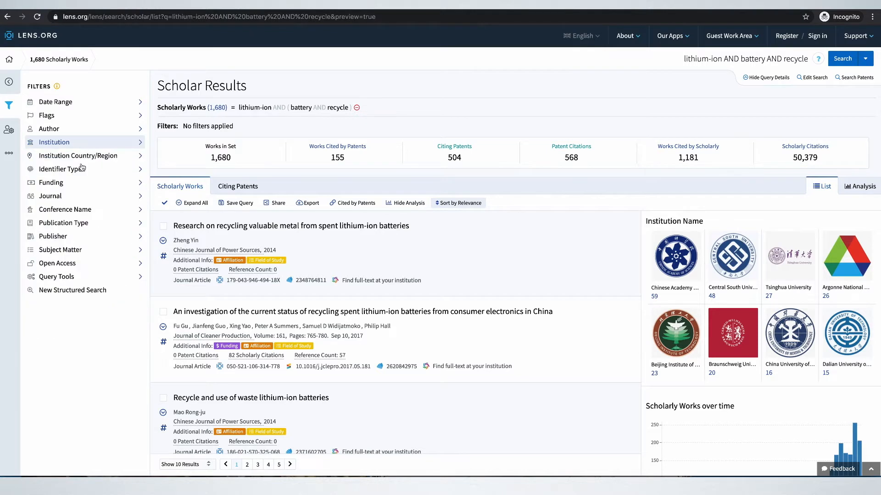
click(78, 155)
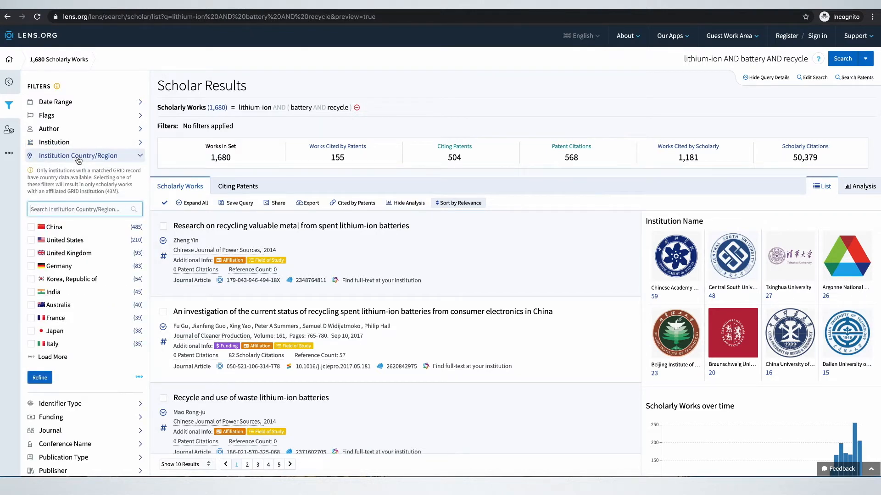
click(79, 155)
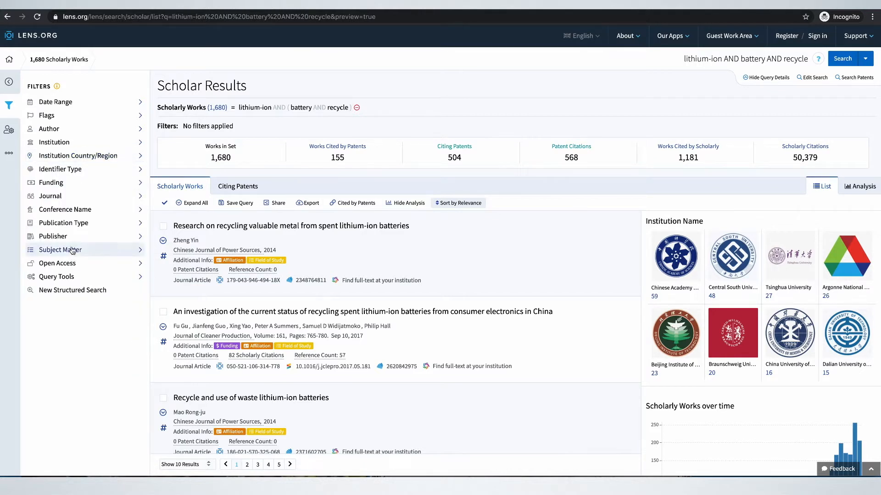
mouse_move(50, 196)
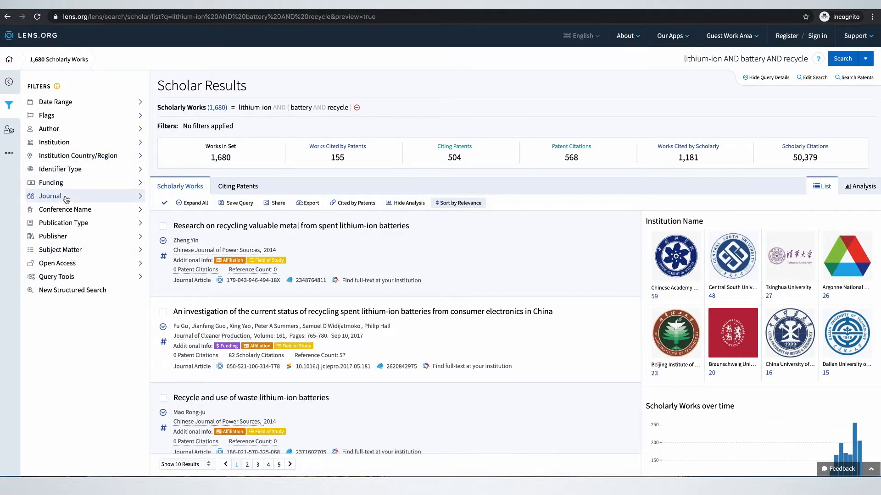
click(50, 195)
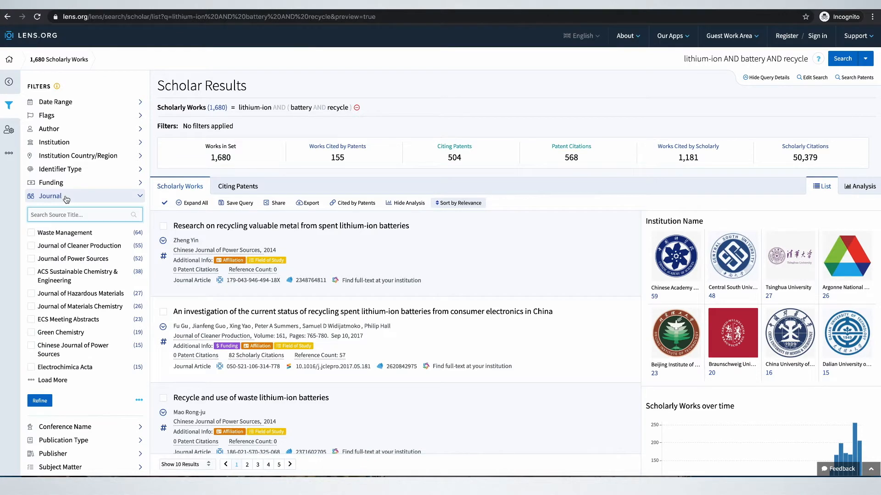
click(50, 196)
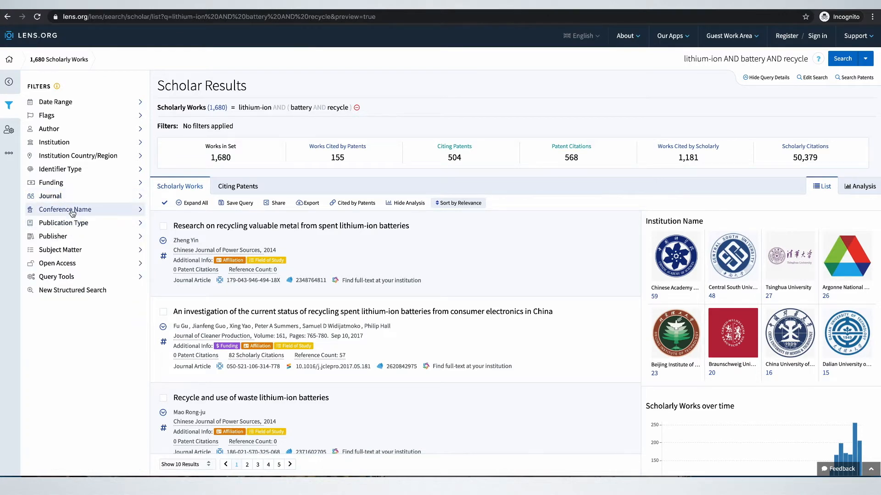
click(64, 209)
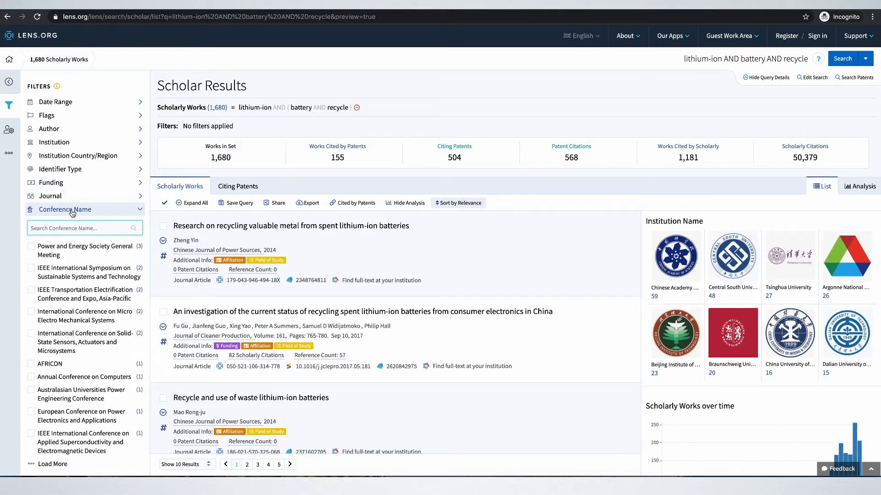
click(64, 209)
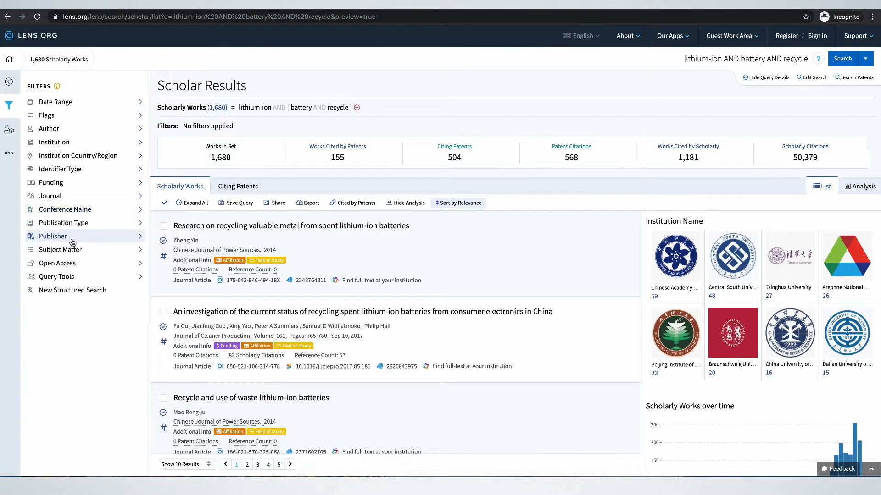
click(60, 249)
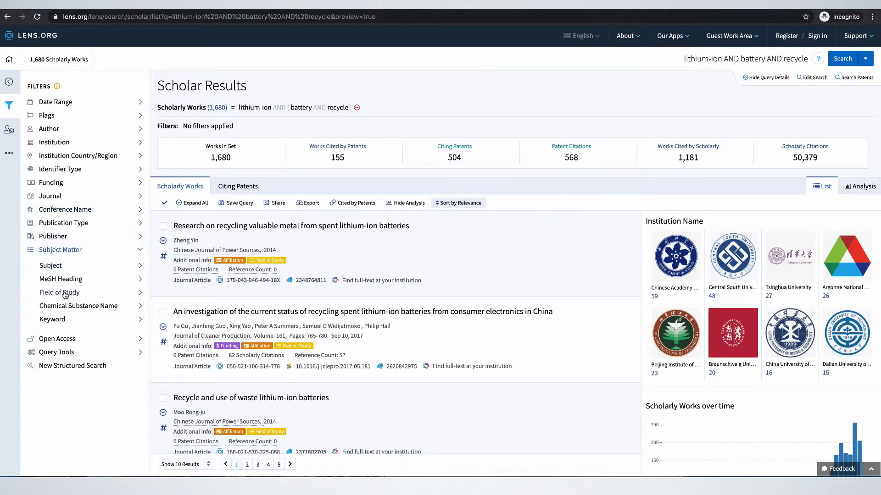
click(59, 292)
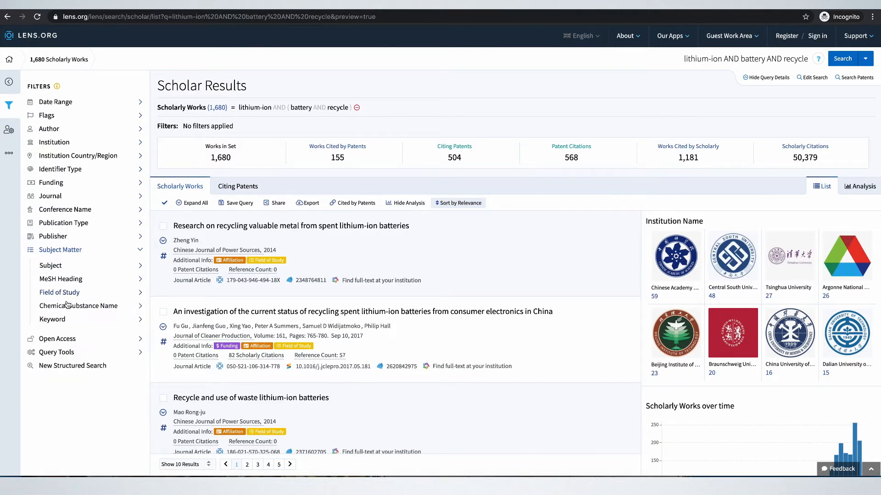
click(52, 319)
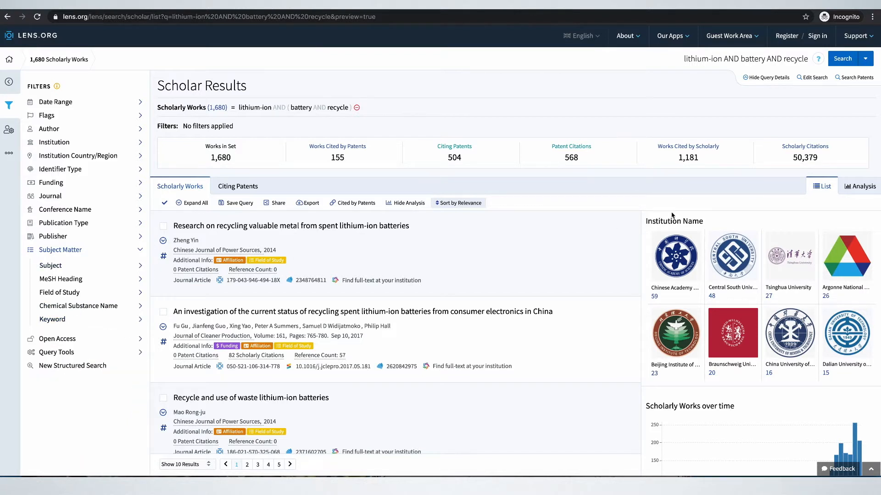
mouse_move(862, 185)
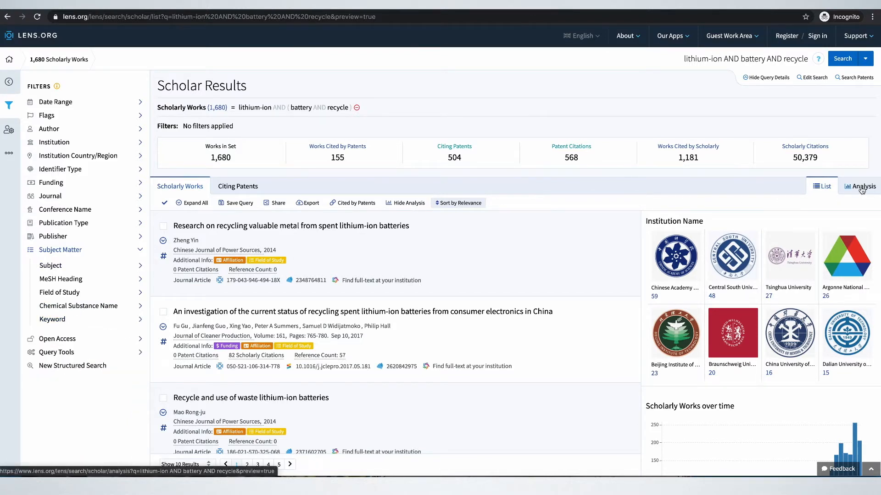
Step: Switch the results to the analysis dashboard in full-screen presentation view
click(861, 186)
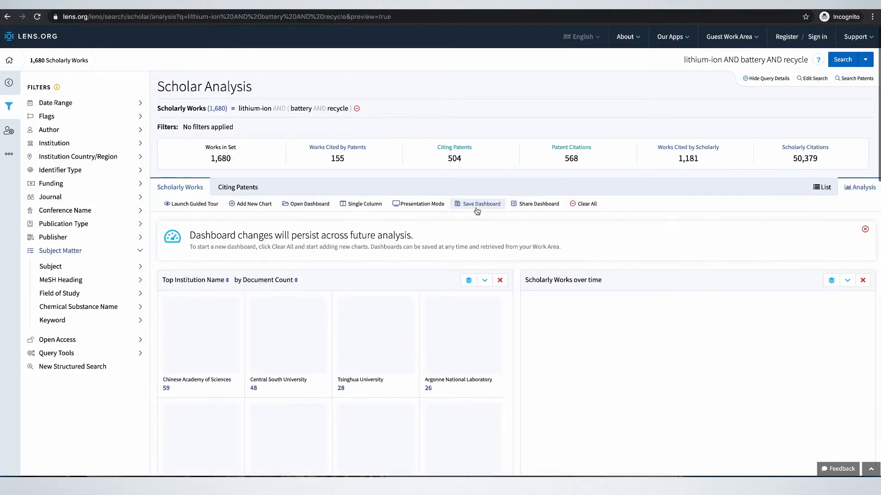
click(417, 203)
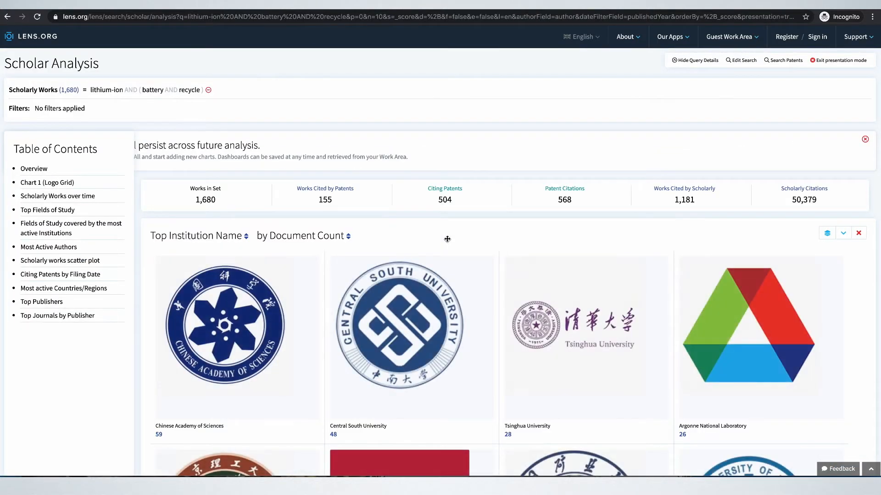
scroll(down, 3)
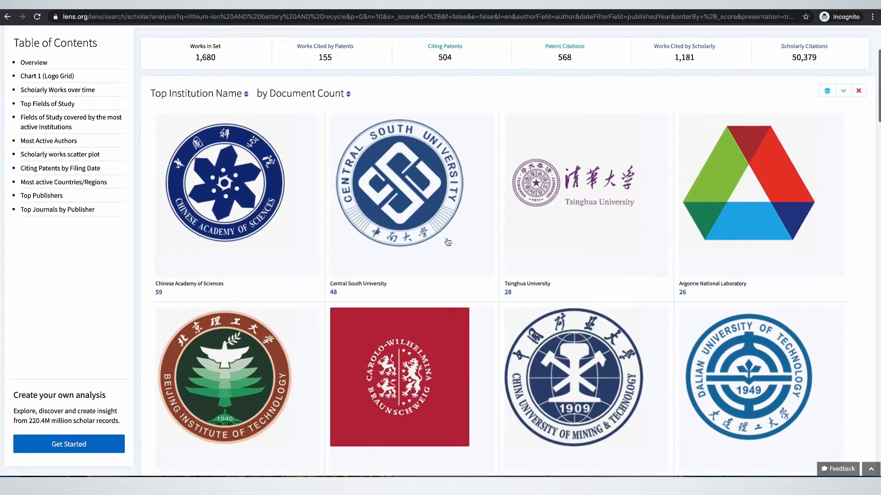
scroll(down, 3)
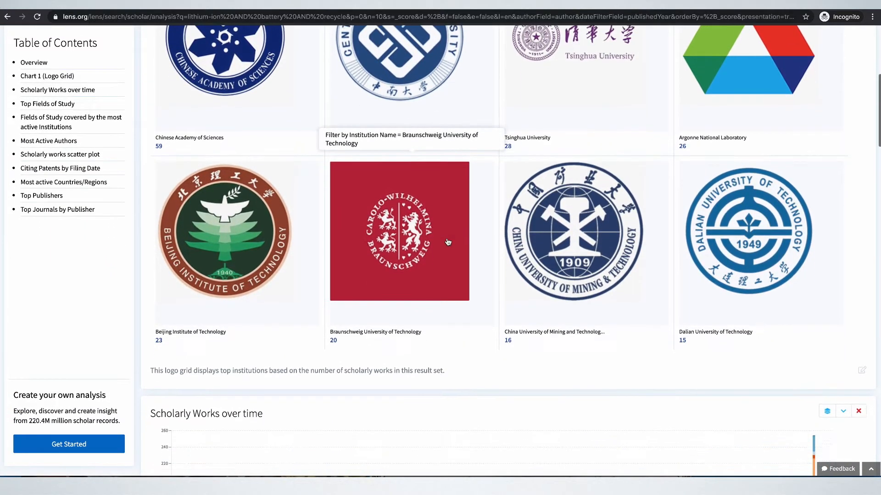
scroll(down, 3)
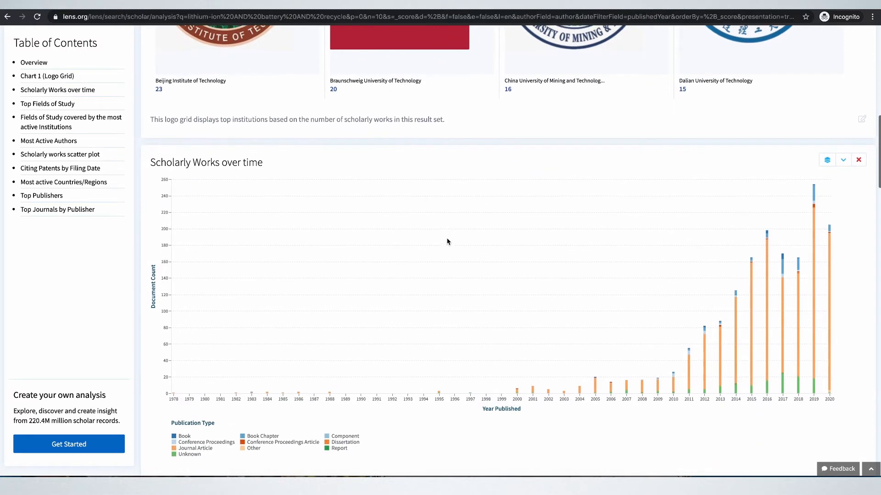
mouse_move(505, 382)
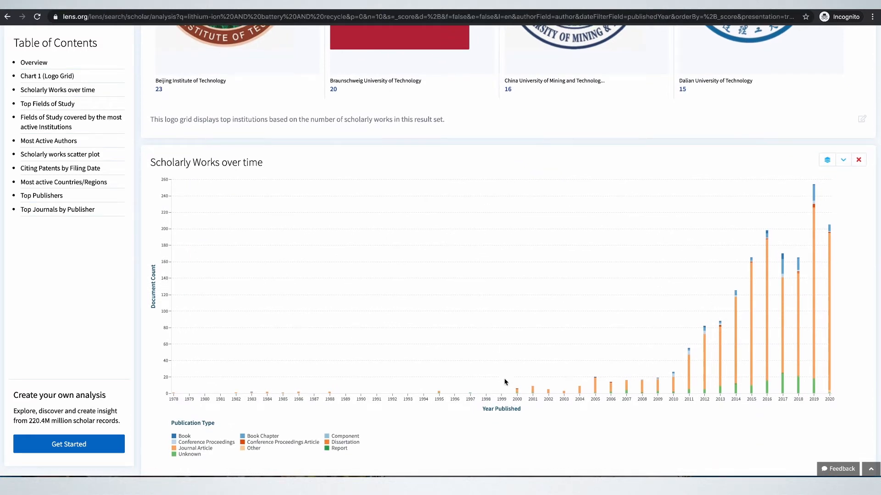
mouse_move(474, 350)
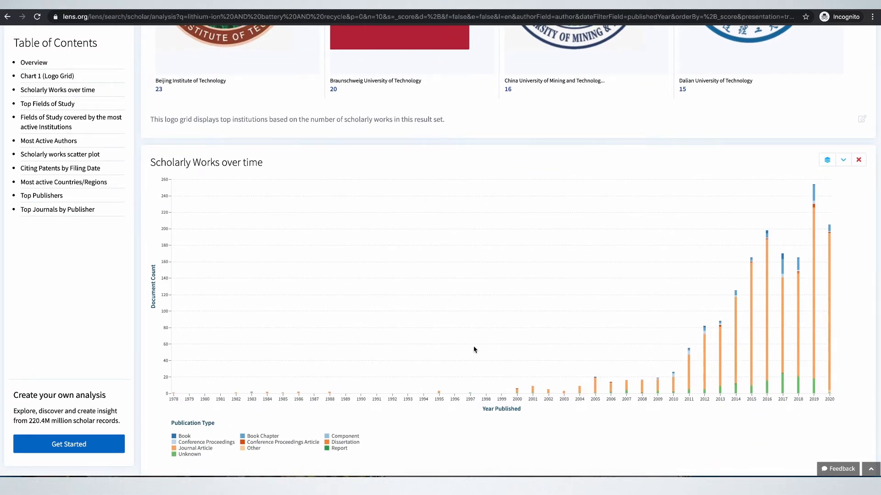
Step: Scroll through the analysis charts down to the Scholarly works scatter plot
scroll(down, 3)
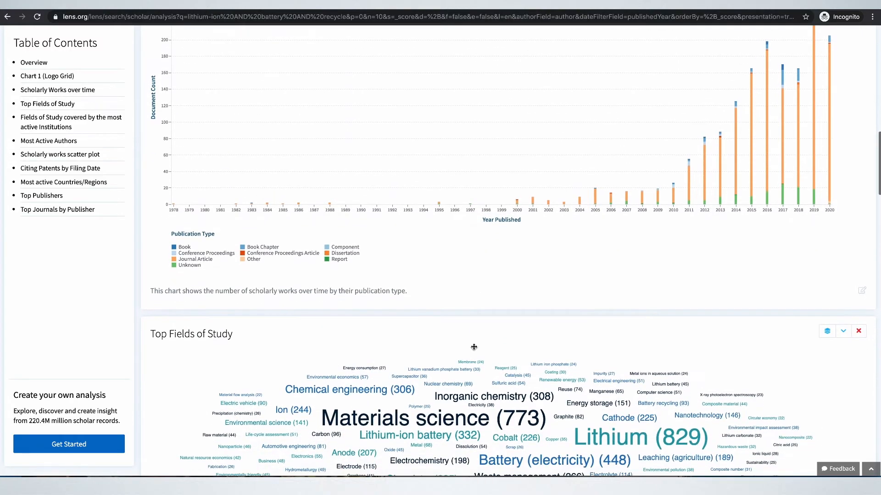
scroll(down, 3)
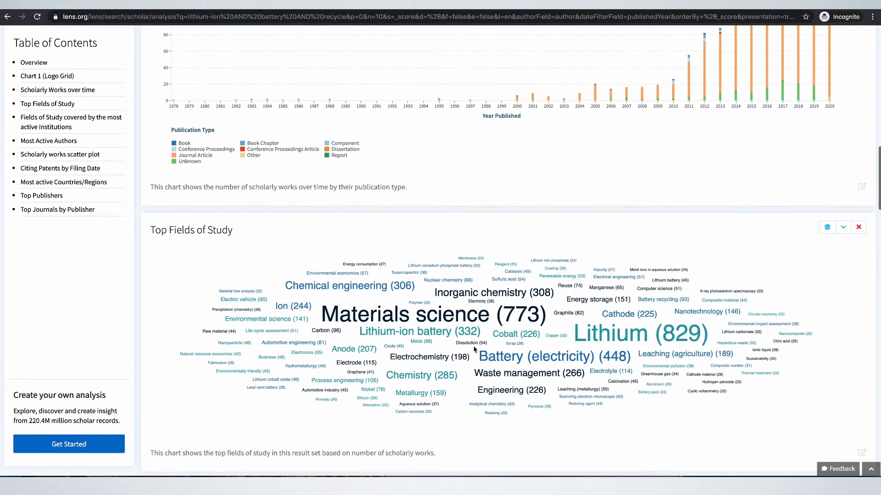
scroll(down, 3)
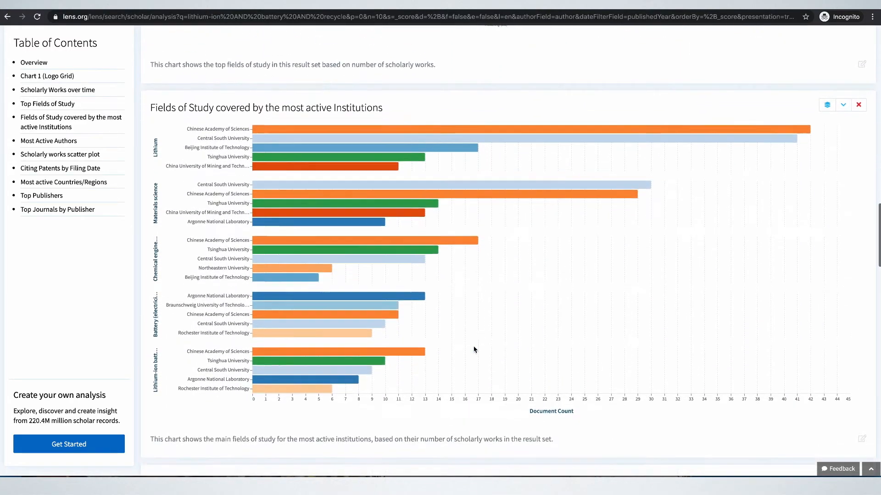
scroll(down, 3)
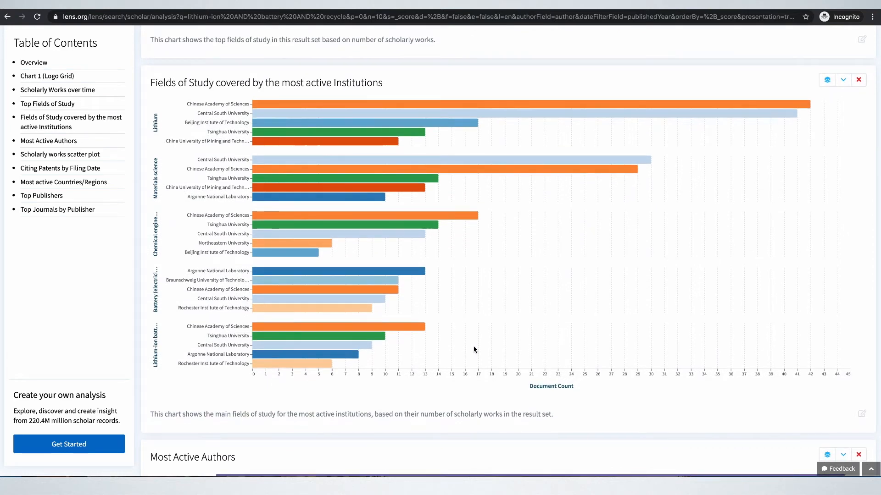
scroll(down, 3)
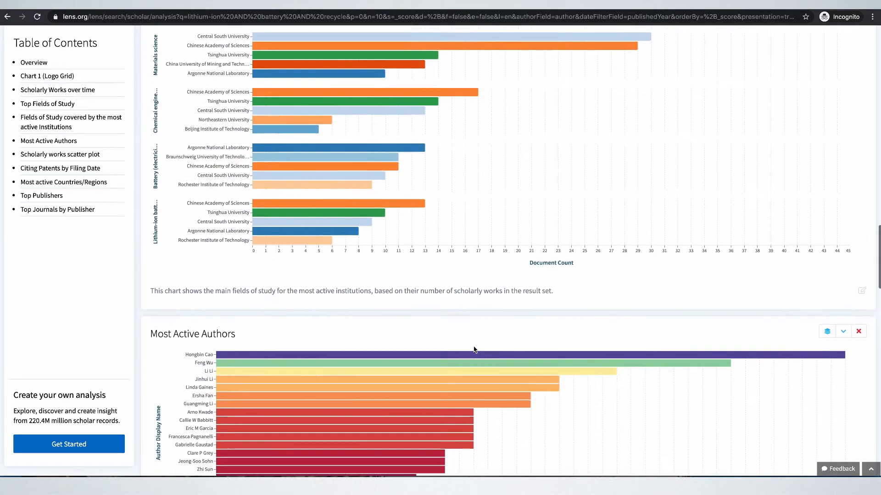
scroll(down, 3)
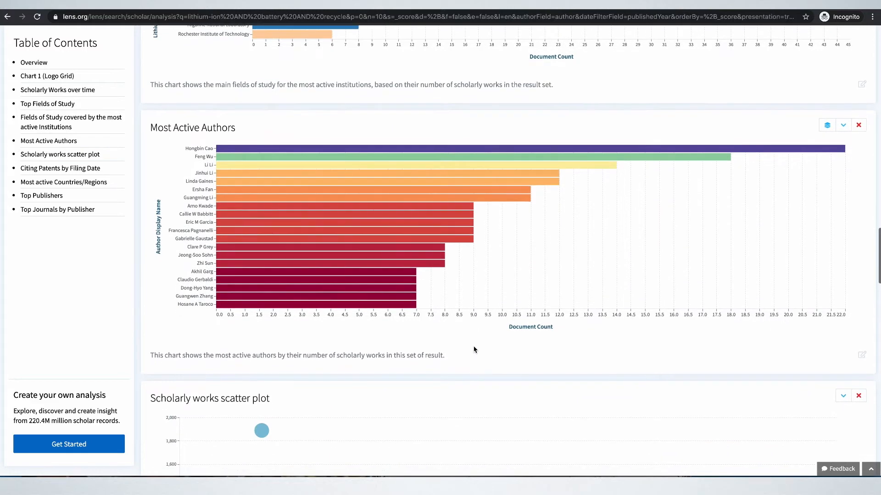
scroll(down, 3)
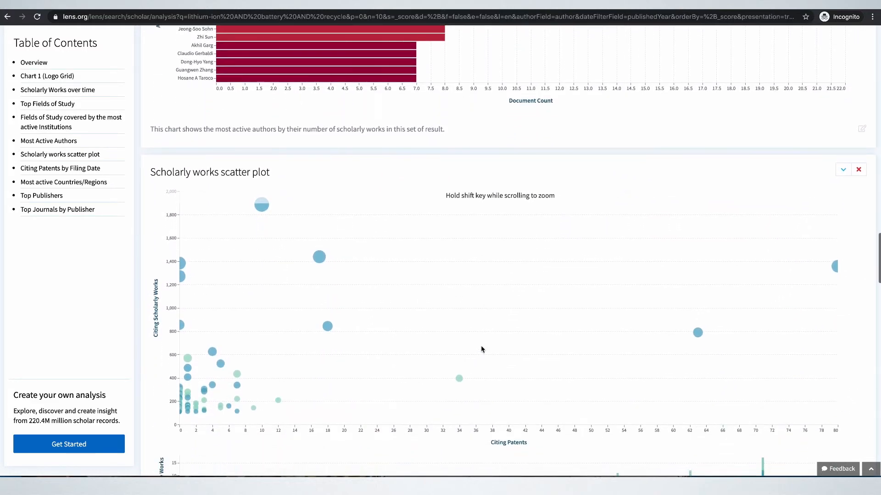
scroll(down, 3)
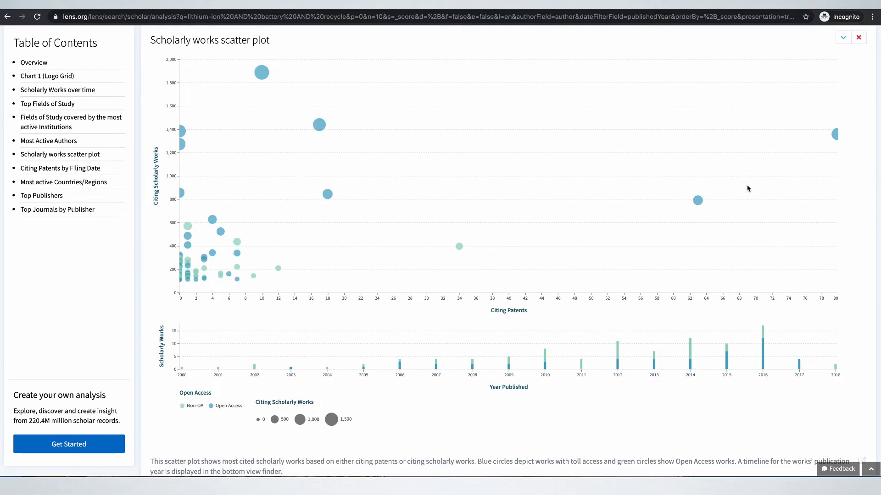
mouse_move(835, 133)
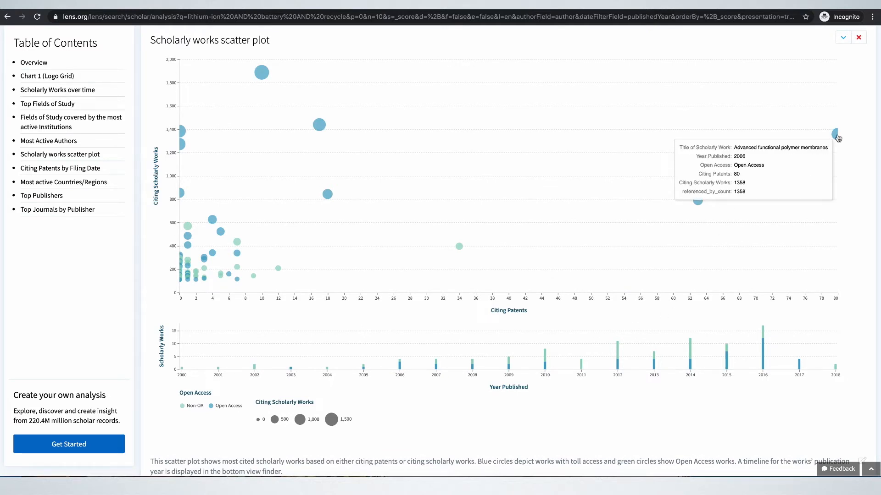
mouse_move(696, 200)
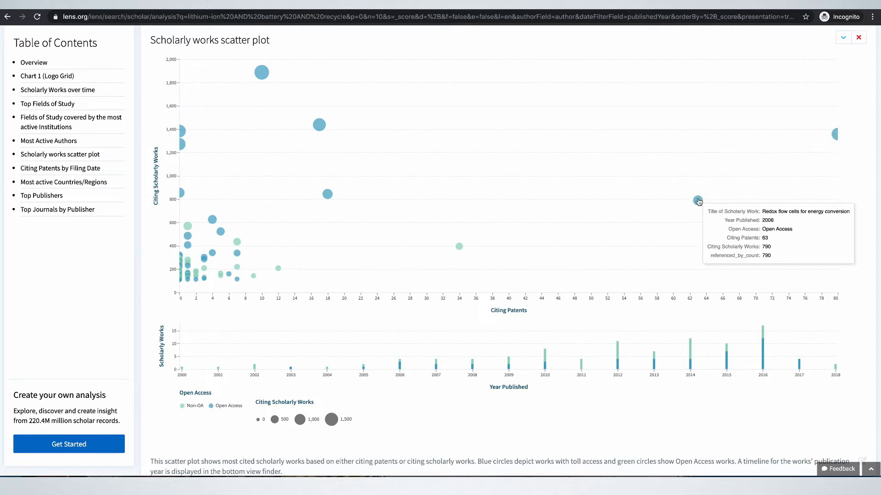
mouse_move(459, 248)
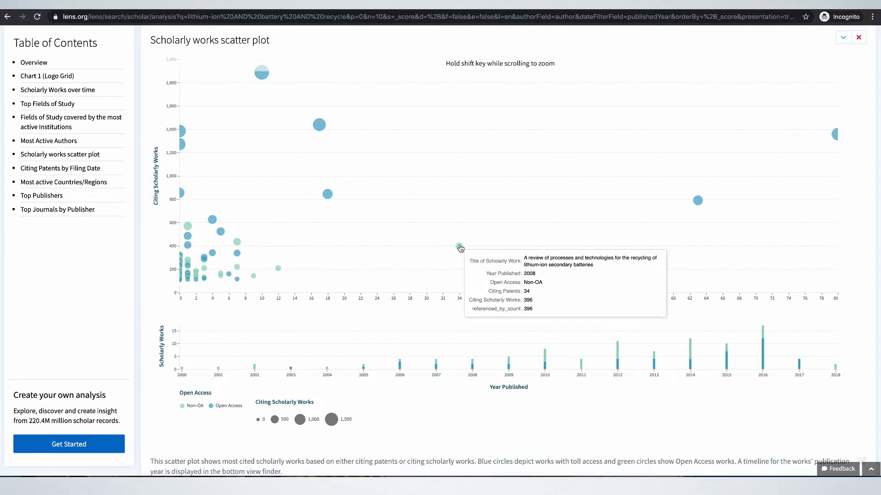
Step: Open the 2008 lithium-ion recycling review's record and browse its citing patents, citing works and recommendations
click(459, 248)
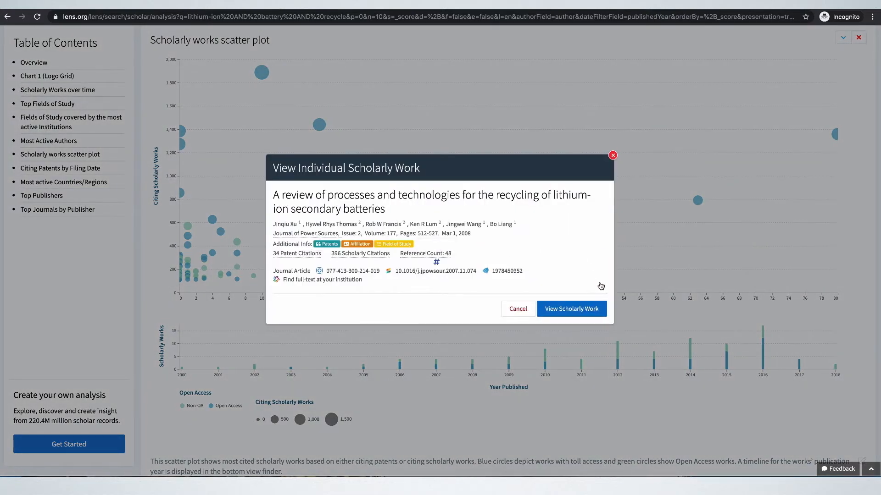
click(570, 309)
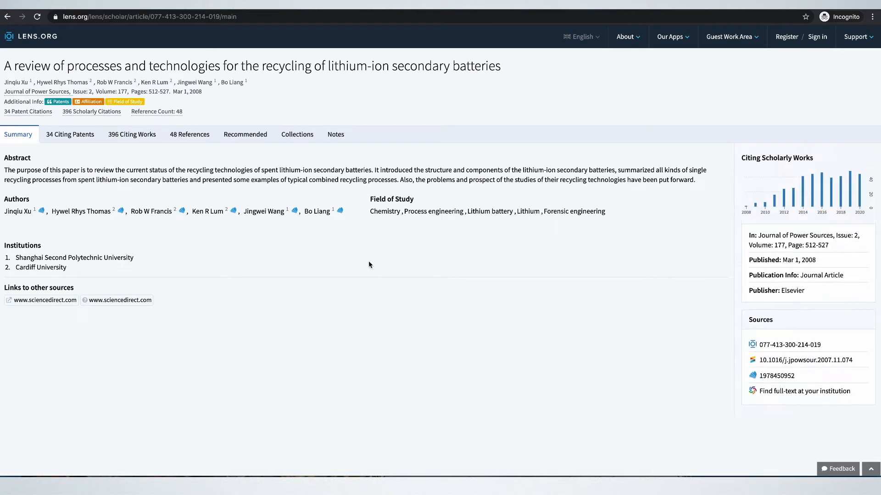
click(70, 134)
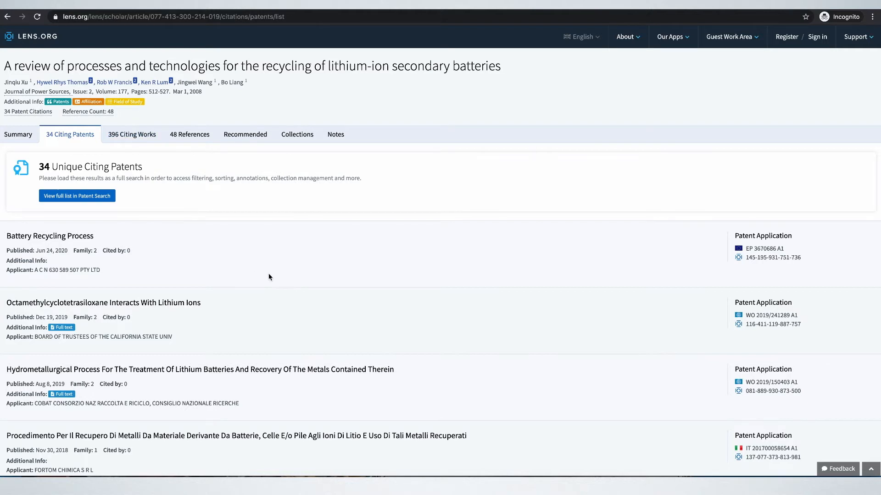
scroll(down, 3)
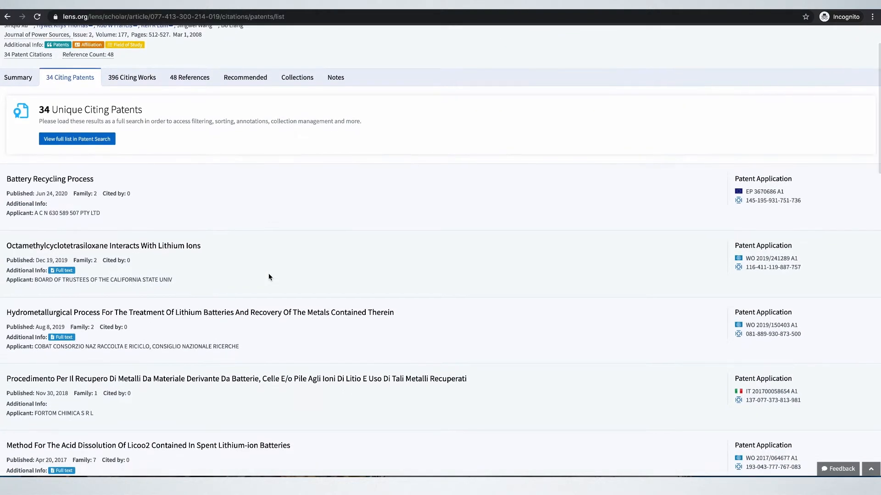
mouse_move(132, 78)
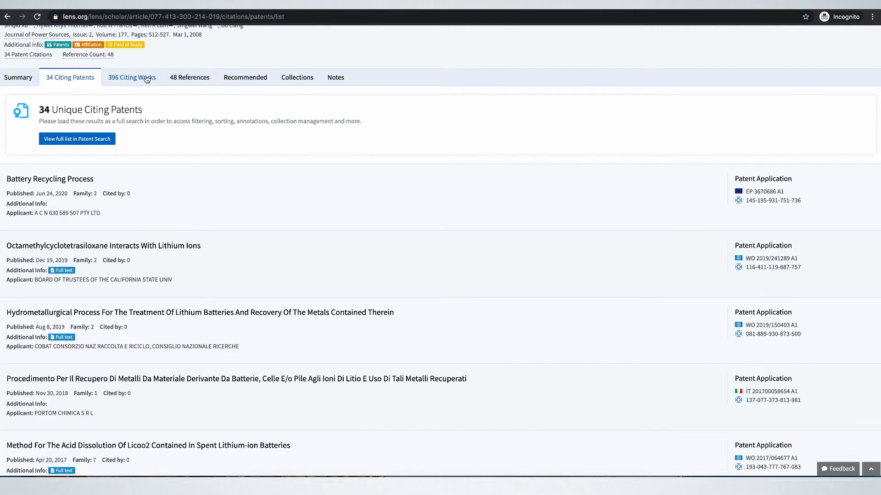
click(131, 77)
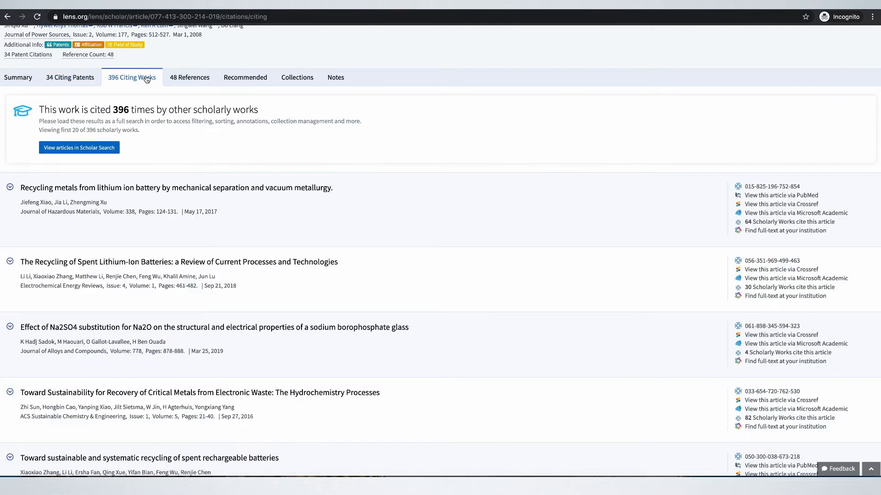
mouse_move(245, 77)
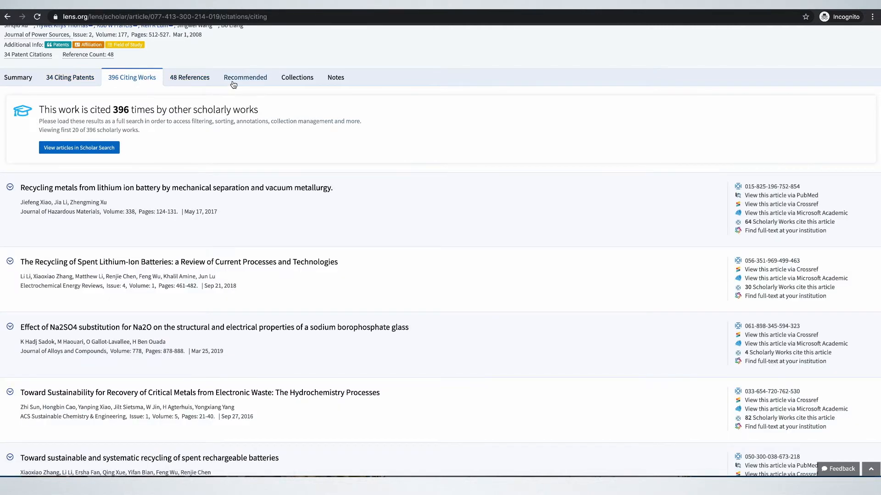
click(245, 77)
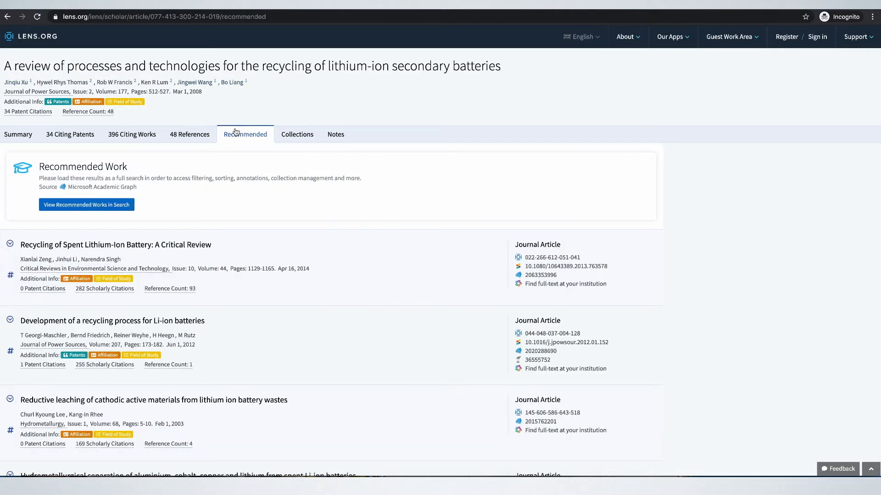
click(7, 17)
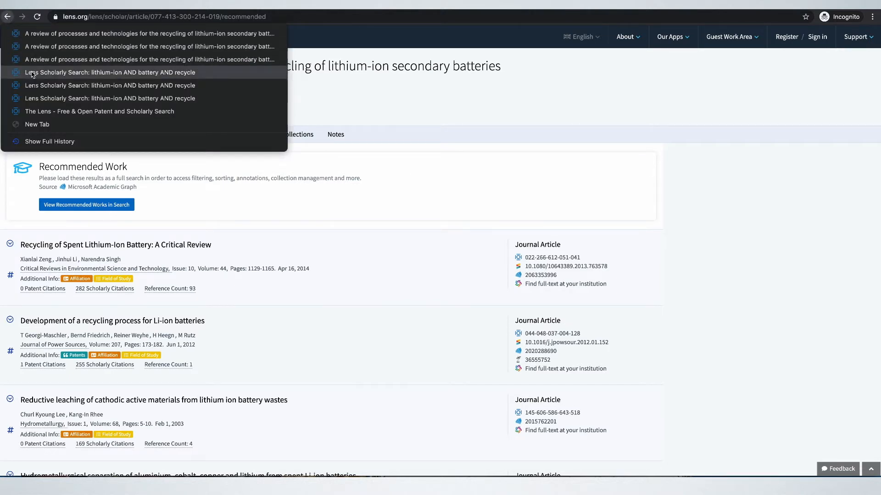
Step: Return to the analysis and open the lithium cobalt oxide recovery patent under Citing Patents by Filing Date
click(110, 72)
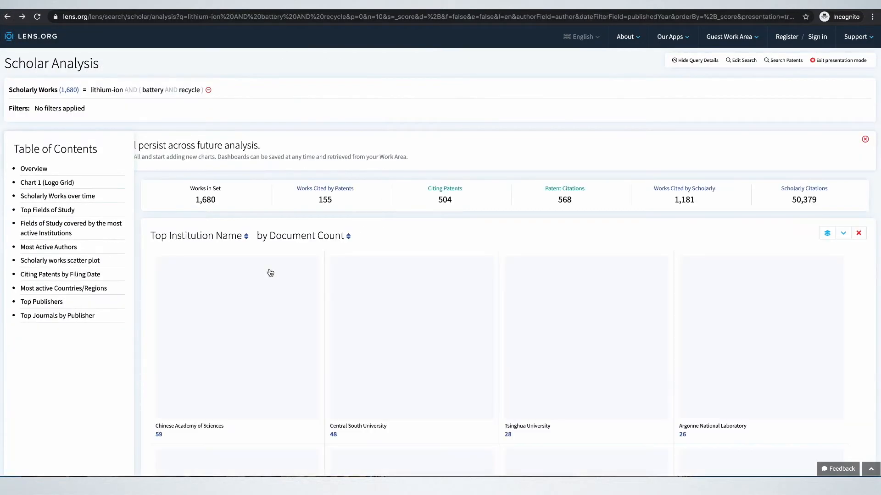
scroll(down, 3)
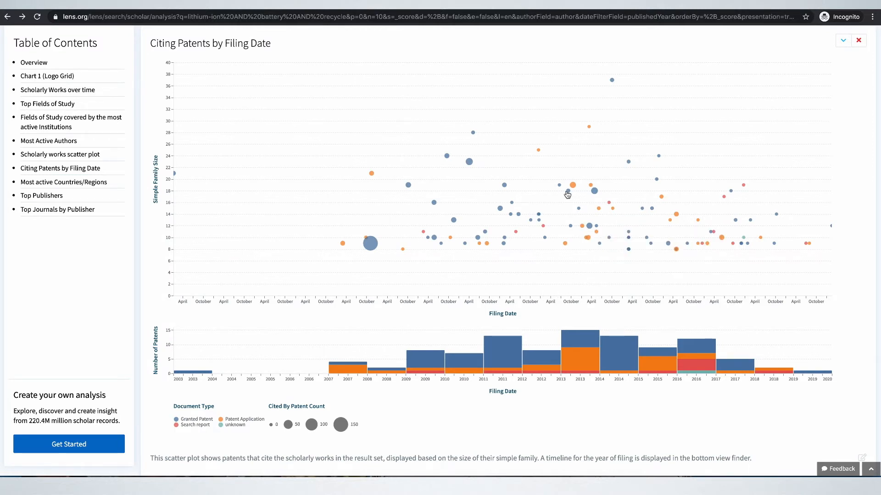
mouse_move(558, 187)
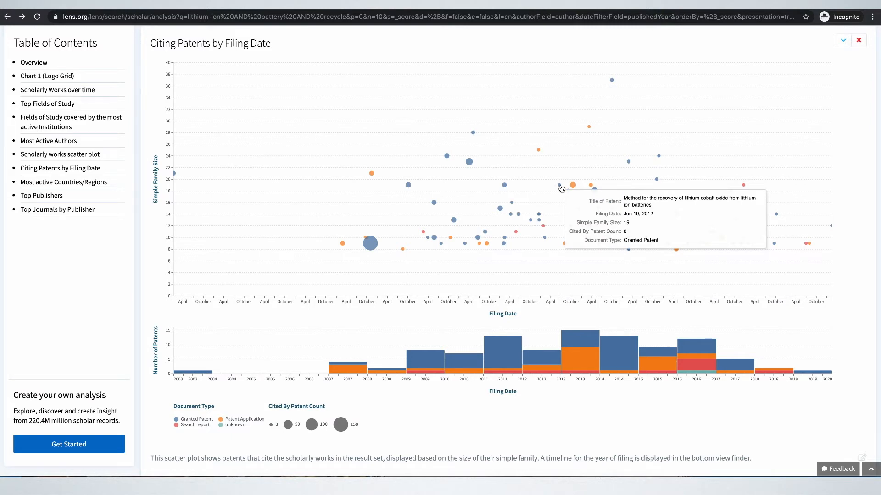
click(561, 187)
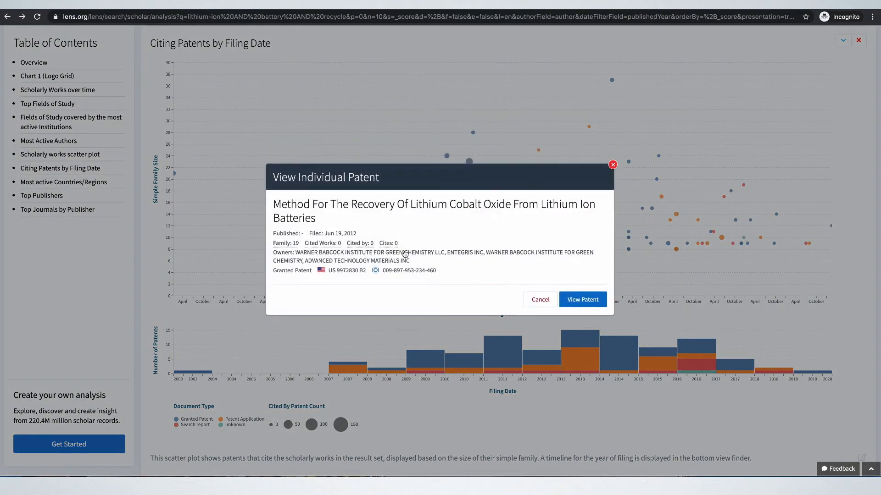
Step: Look up Warner Babcock Institute for Green Chemistry and open its homepage from Google
double_click(312, 252)
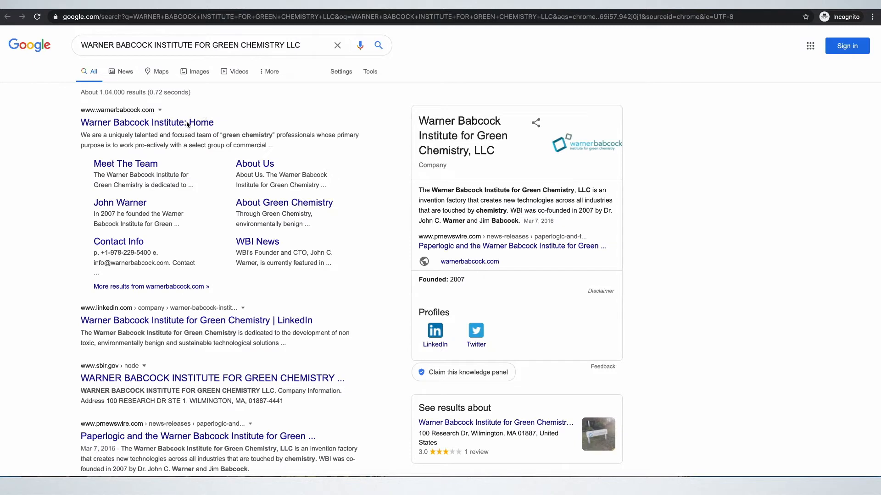
mouse_move(188, 125)
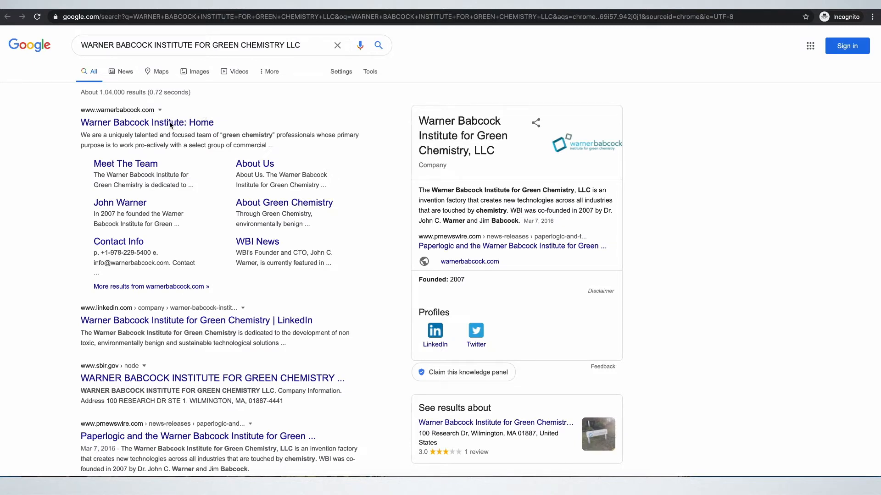
click(146, 123)
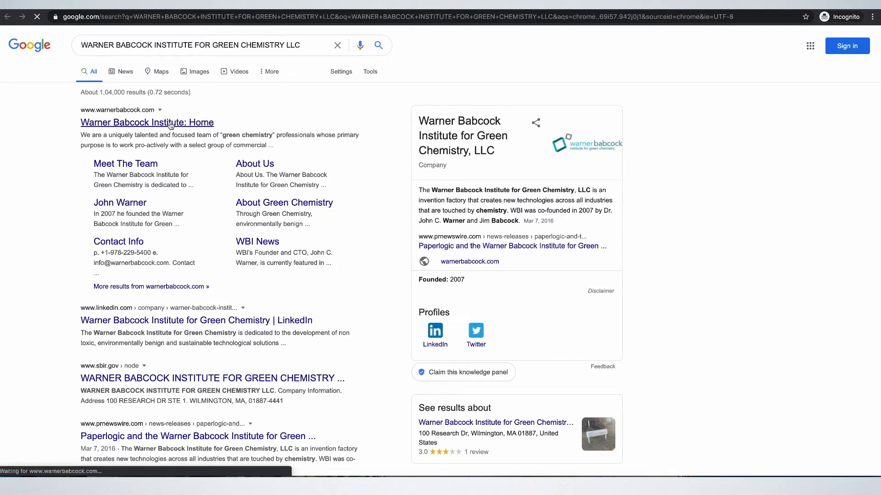
click(147, 122)
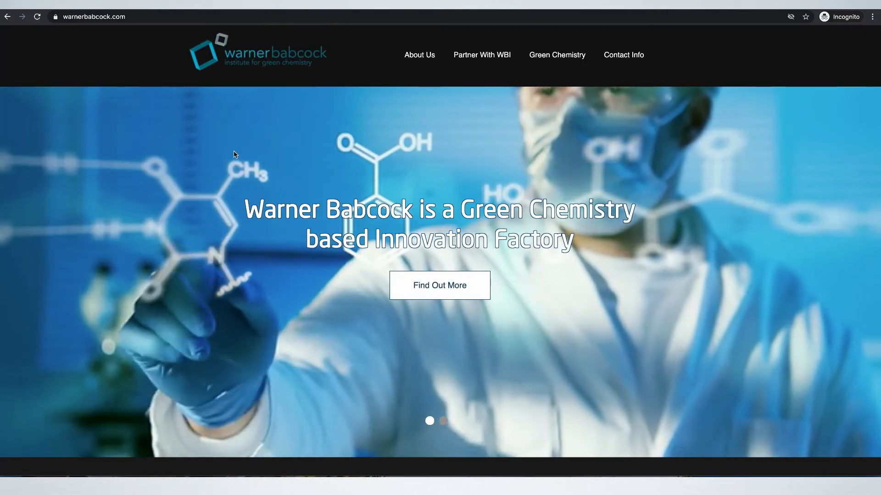
Step: Scroll through the rest of the Warner Babcock Institute website
scroll(down, 3)
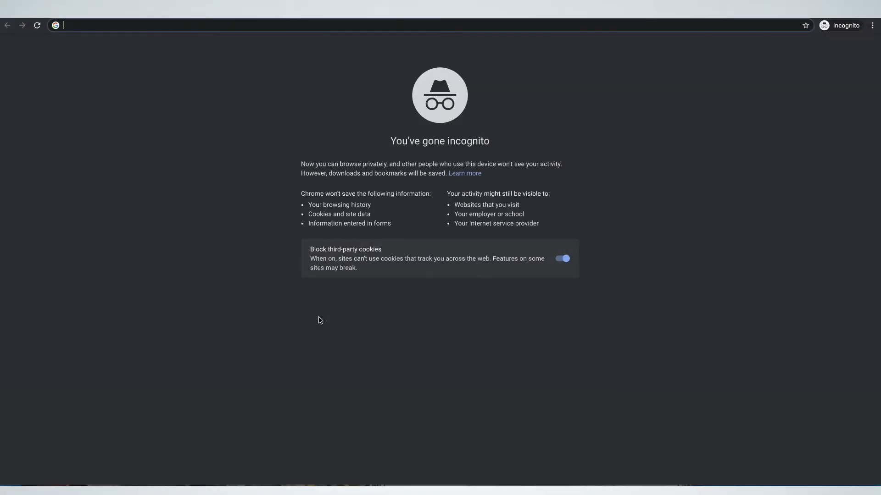
Step: Search Lens patents for 'lithium-ion AND battery AND recycle', returning 13,579 results
text(lens.org)
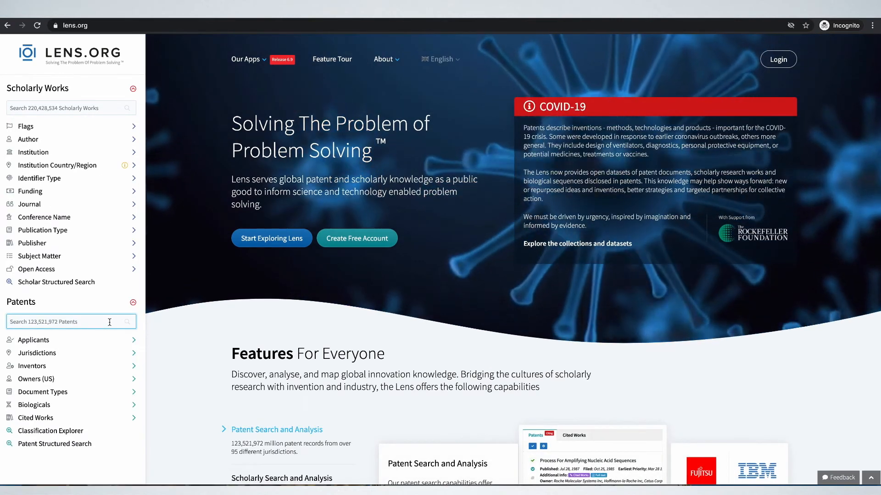
text(lithium-ion AND battery AND)
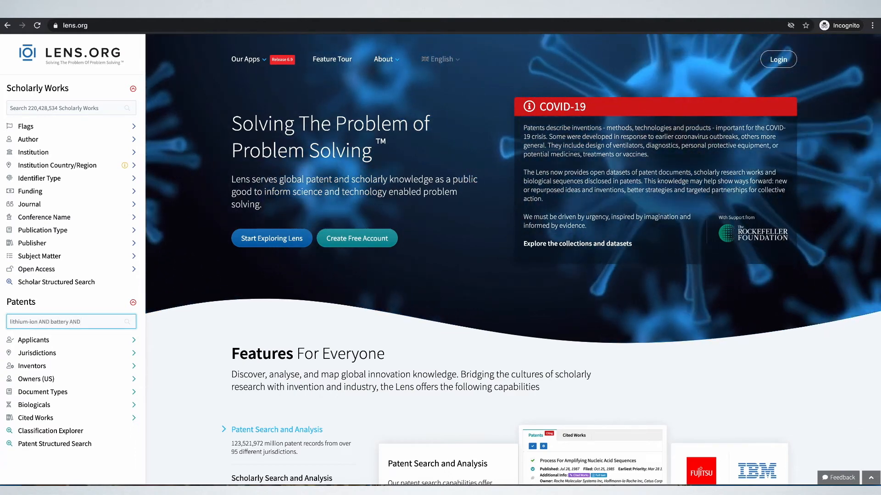
text(recycle)
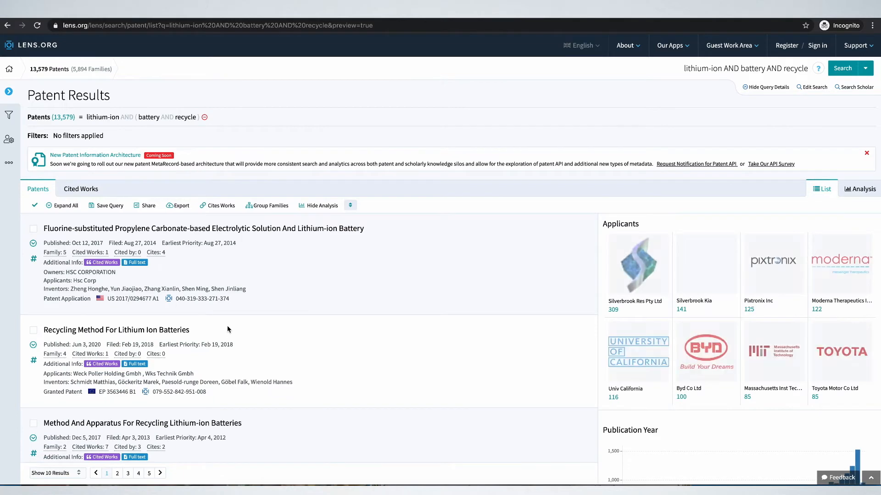
Step: Expand the Classifications filter to CPC/IPCR/US, then view the Analysis dashboard
scroll(down, 3)
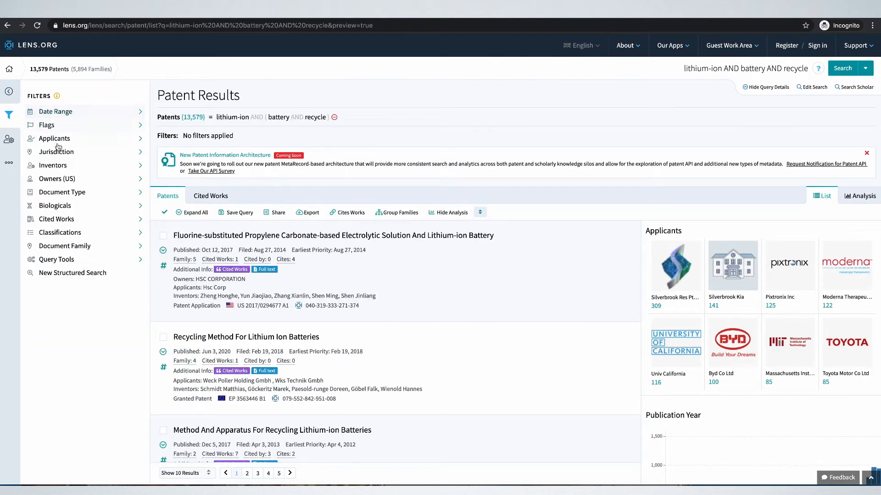
mouse_move(53, 165)
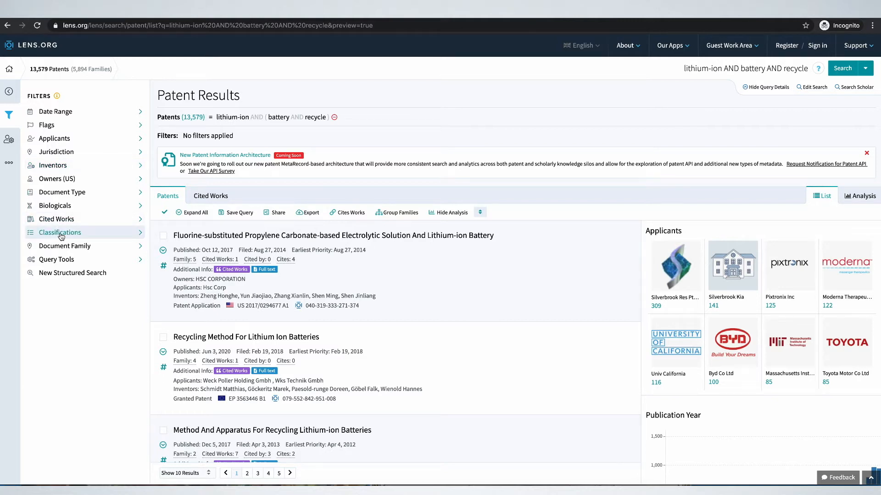
click(59, 233)
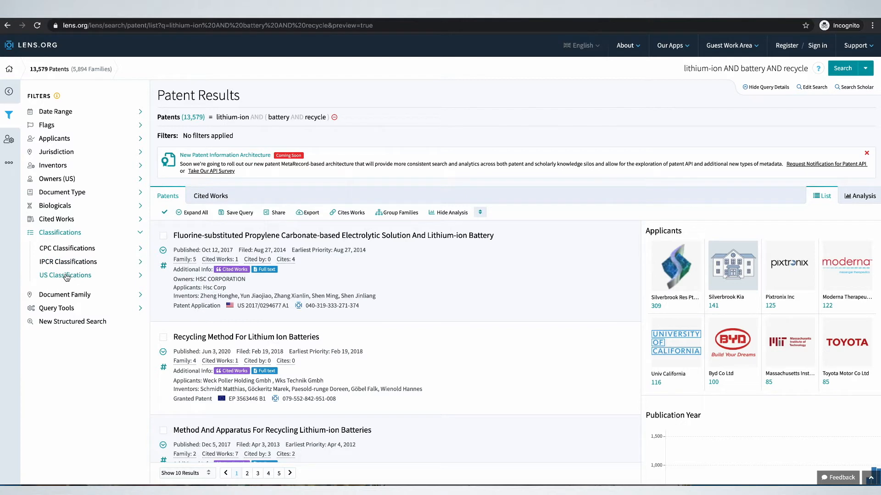
mouse_move(866, 212)
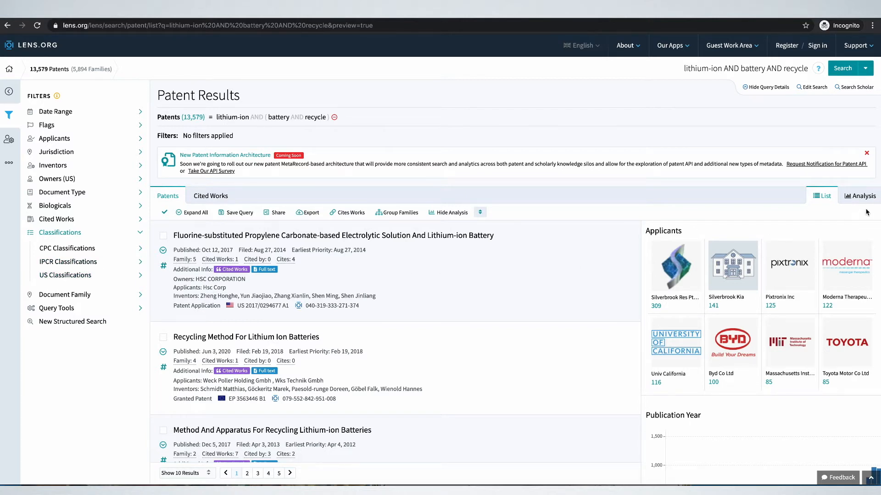
click(862, 196)
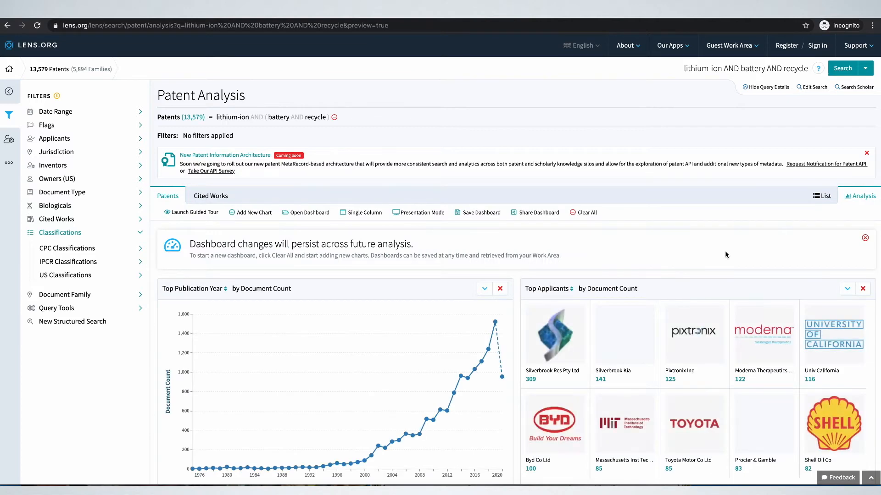
Step: In List view, set the Applicants filter to exclude Moderna Therapeutics Inc (13,457 patents)
scroll(down, 3)
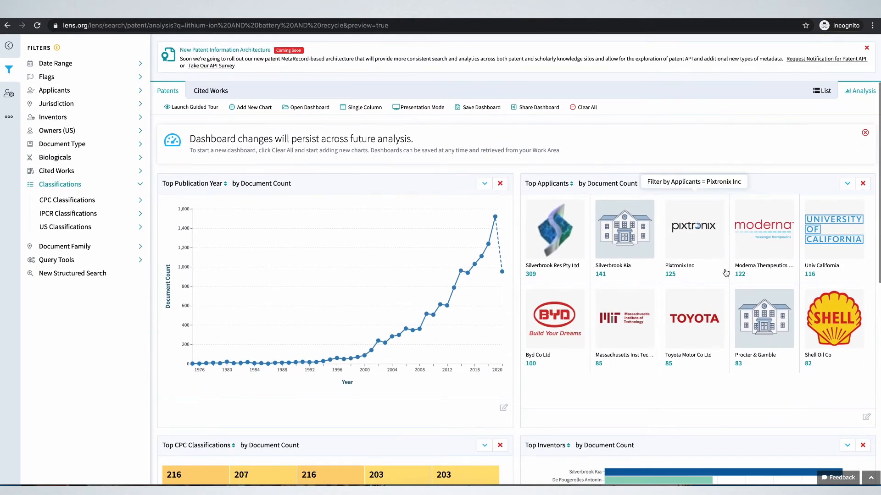
mouse_move(744, 280)
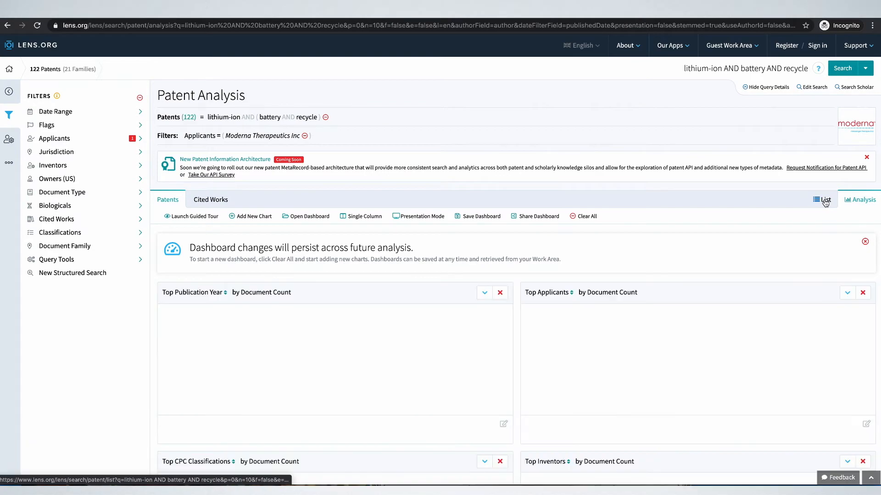
click(824, 199)
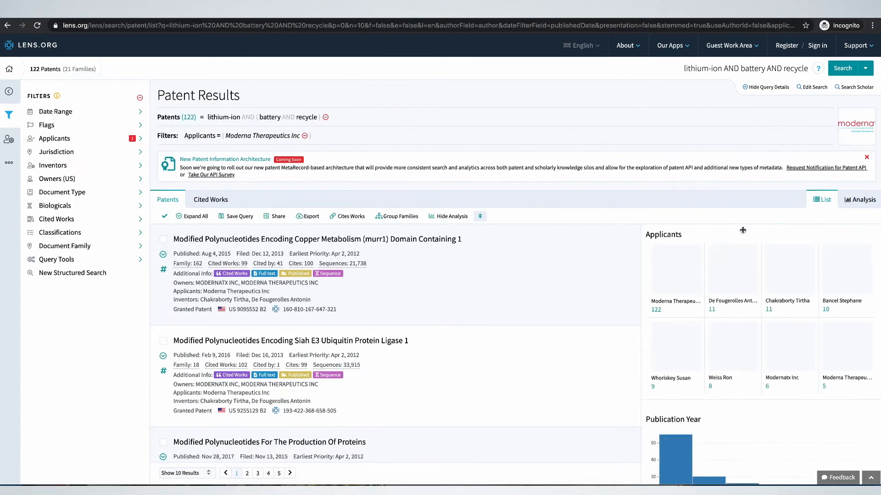
scroll(down, 3)
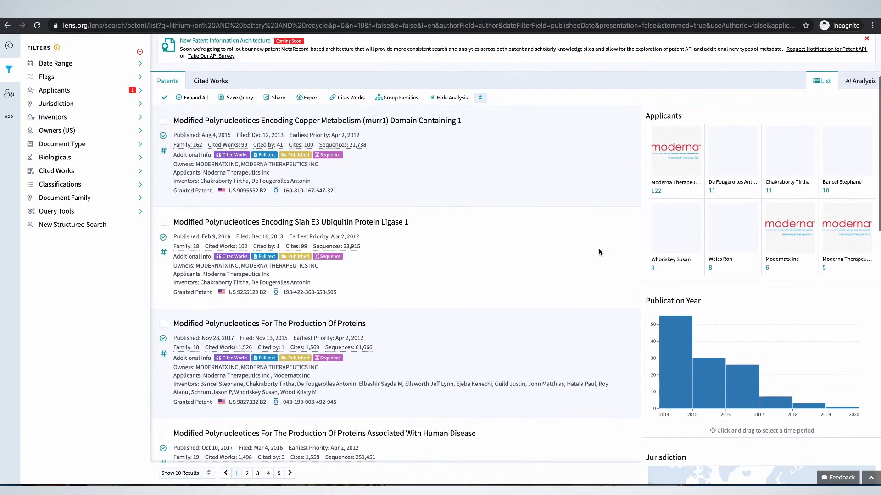
scroll(down, 3)
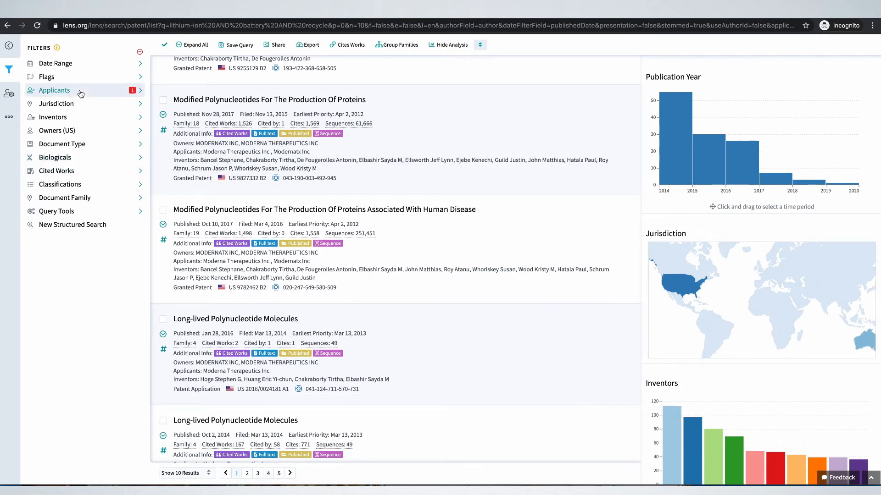
click(54, 90)
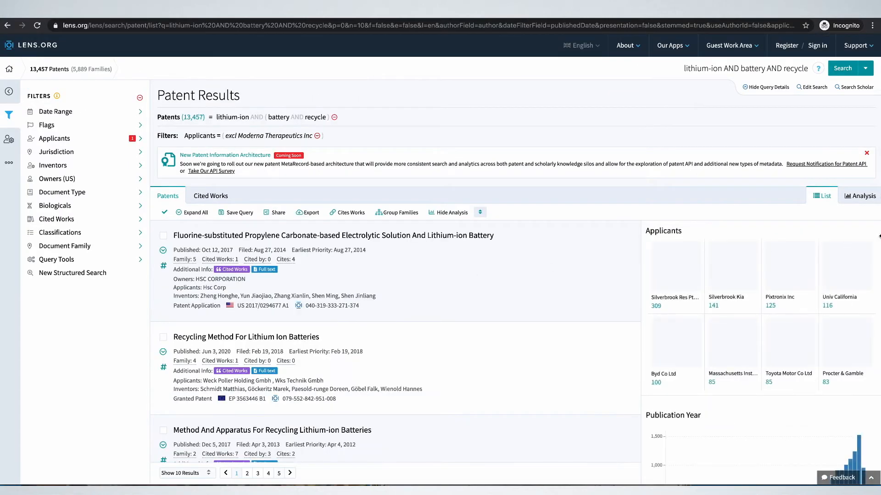
Step: On the Analysis dashboard, look up top CPC codes Y02W30/84 and H01M10/0525
click(859, 195)
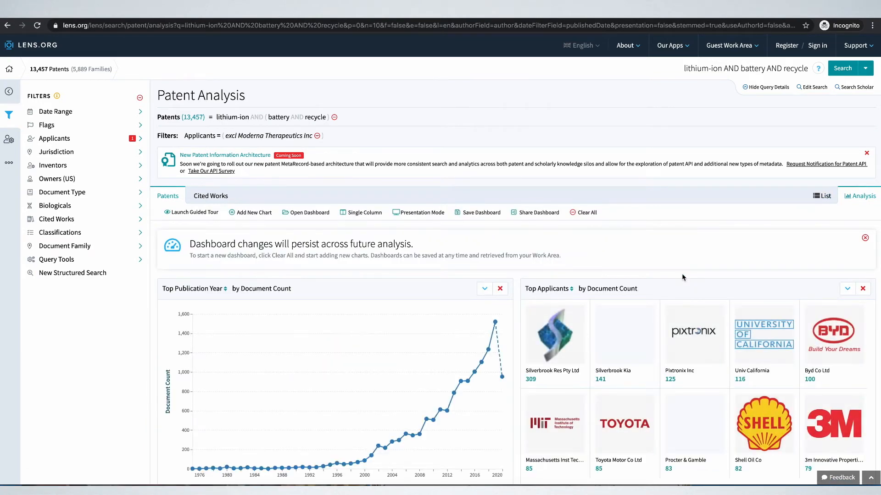
scroll(down, 3)
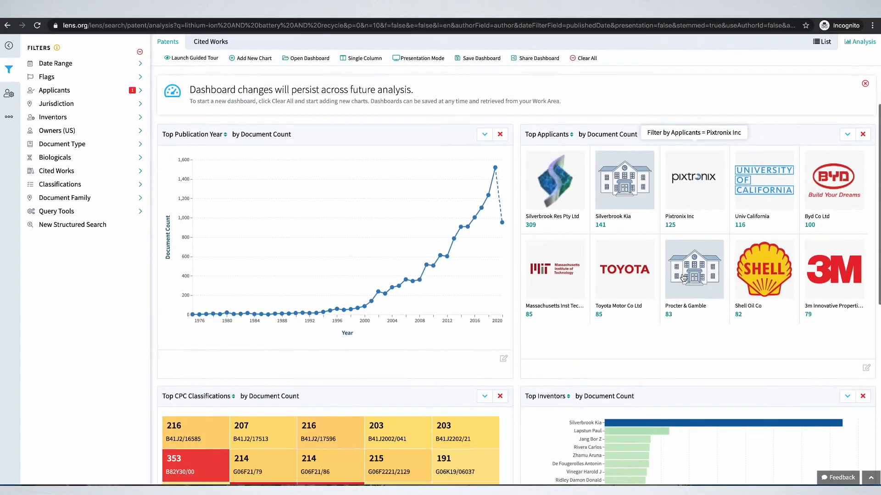
scroll(down, 3)
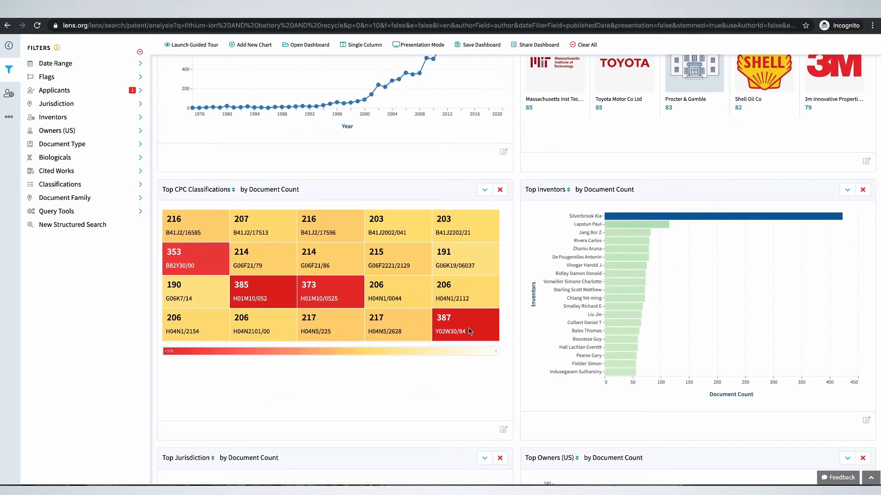
click(451, 331)
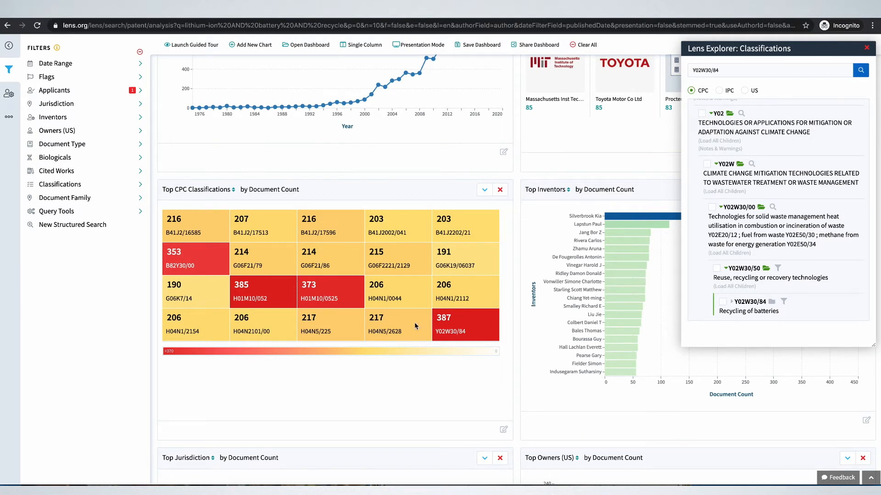
click(252, 298)
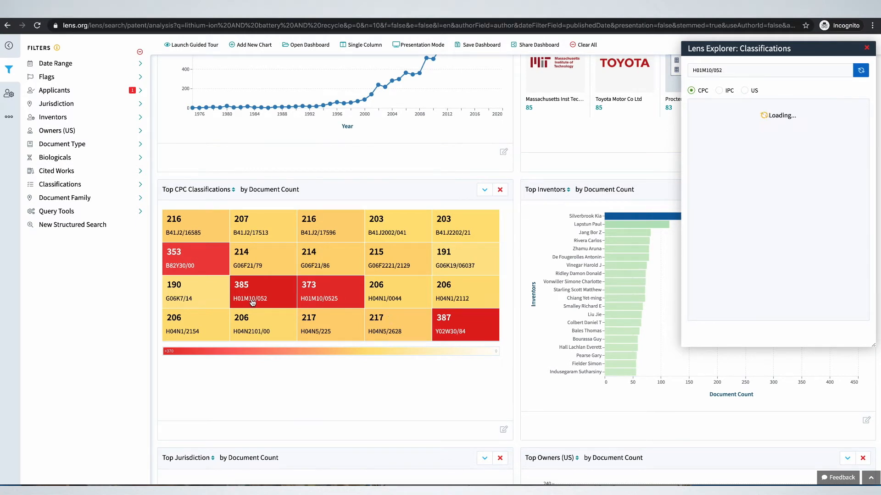
click(861, 70)
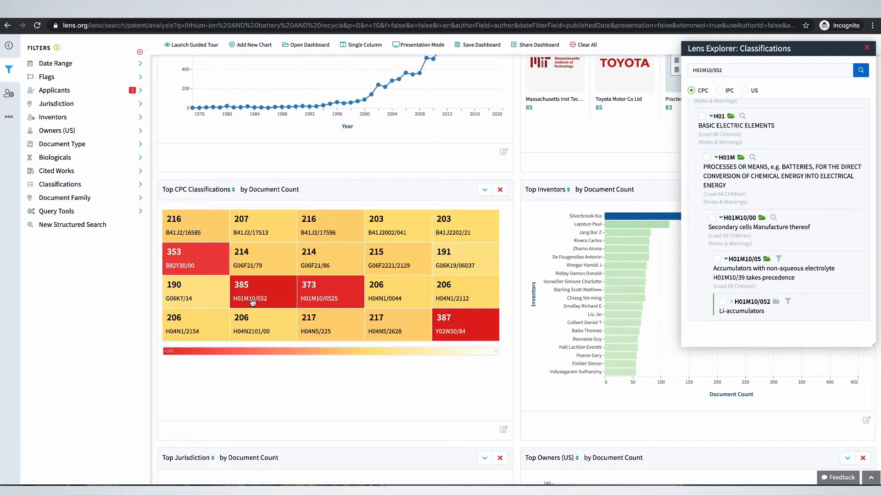
mouse_move(314, 305)
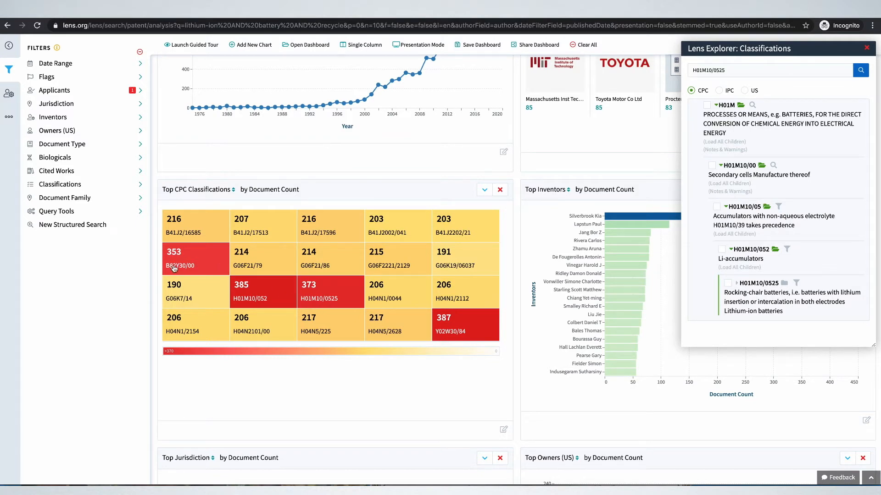
Step: Look up CPC codes B82Y30/00 and G06K7/14, then expand the Classifications filter
click(181, 265)
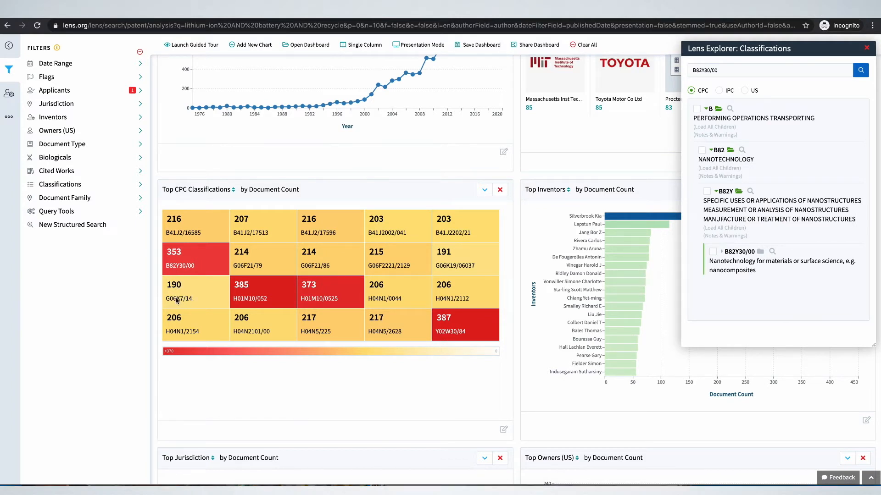
click(178, 298)
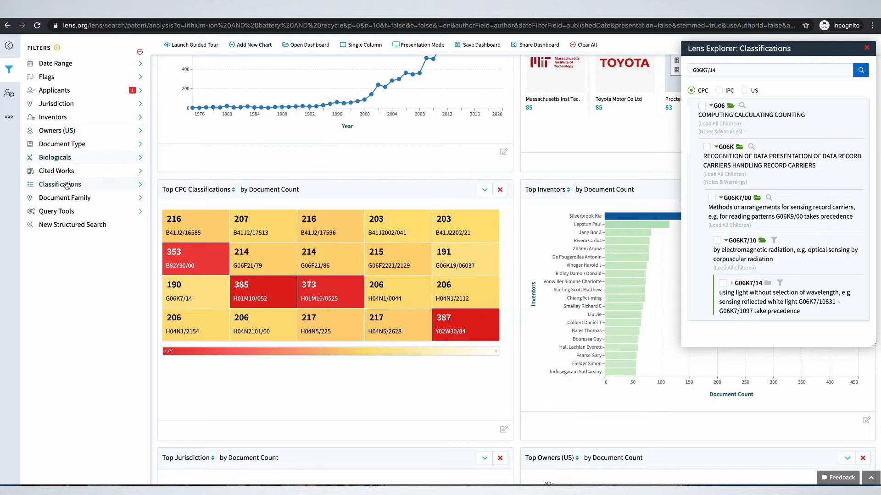
click(60, 184)
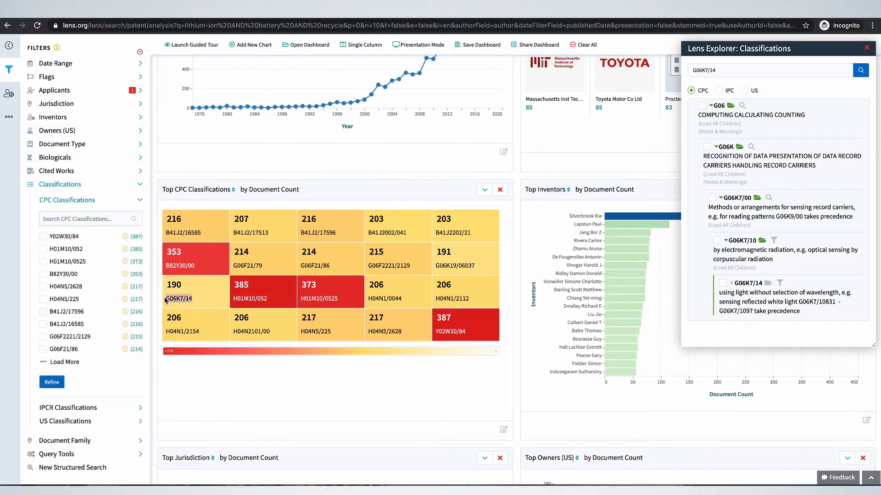
Step: Search CPC G06K7/14, exclude it, and close the Lens Explorer panel
text(G06K7/14)
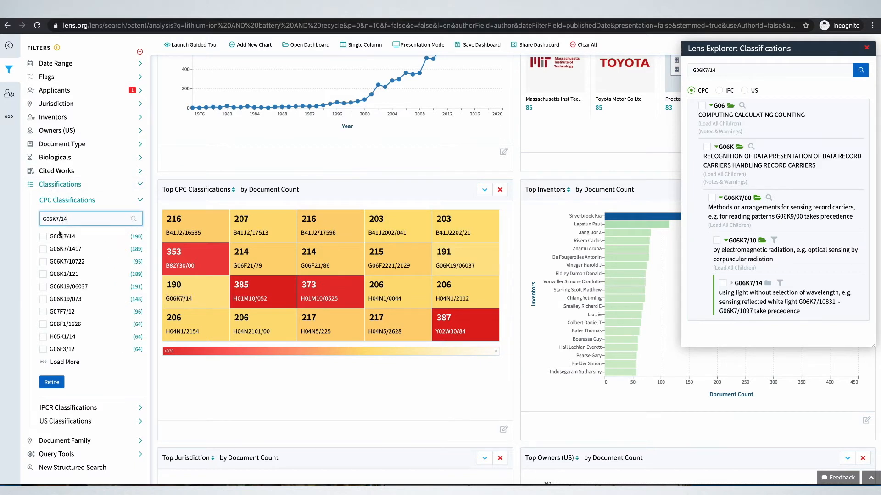
click(43, 236)
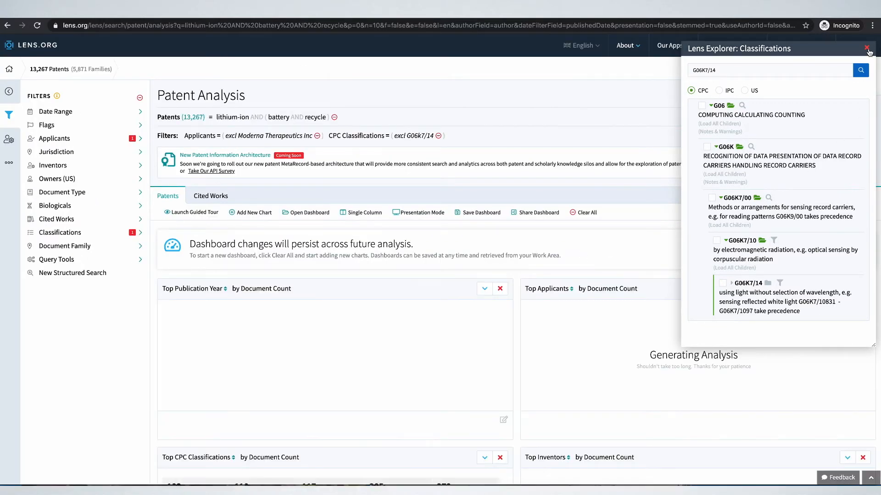
click(871, 48)
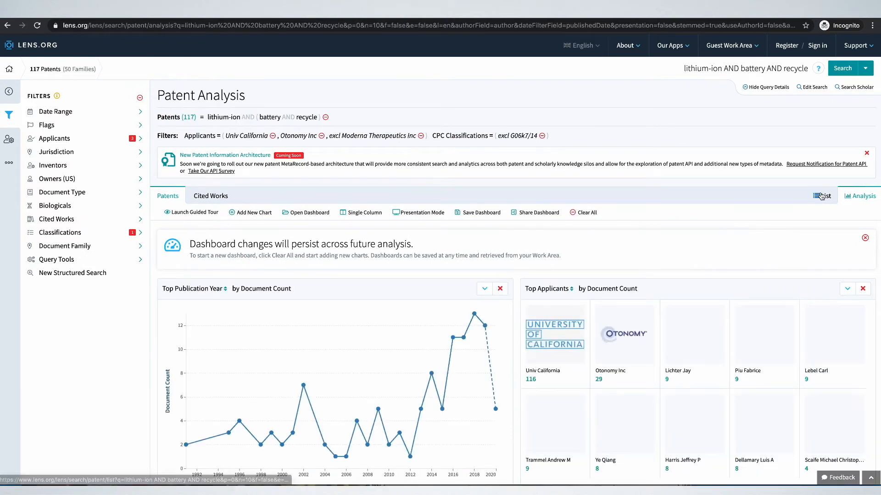
Step: Browse the 117-patent results list, then return to the Analysis dashboard
click(822, 195)
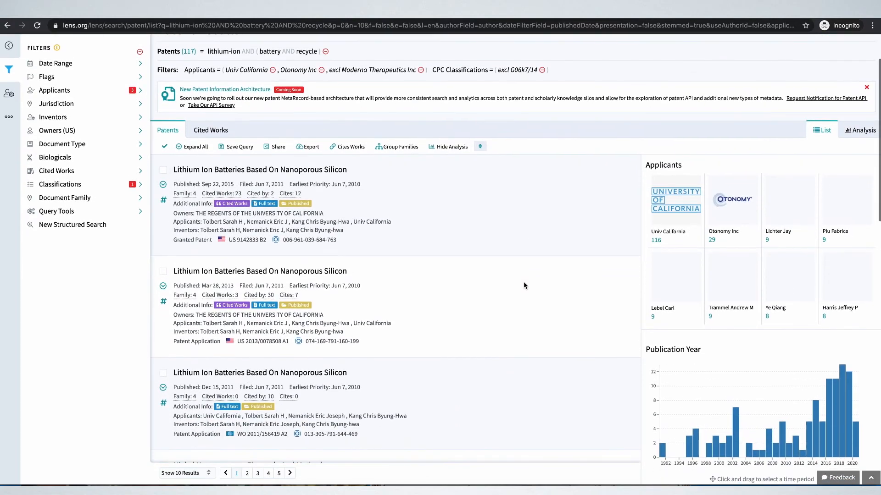
scroll(down, 3)
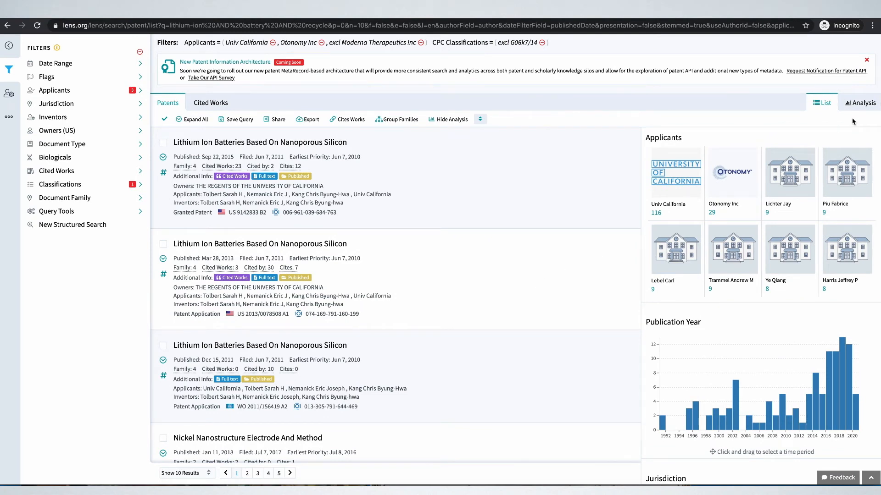
click(859, 102)
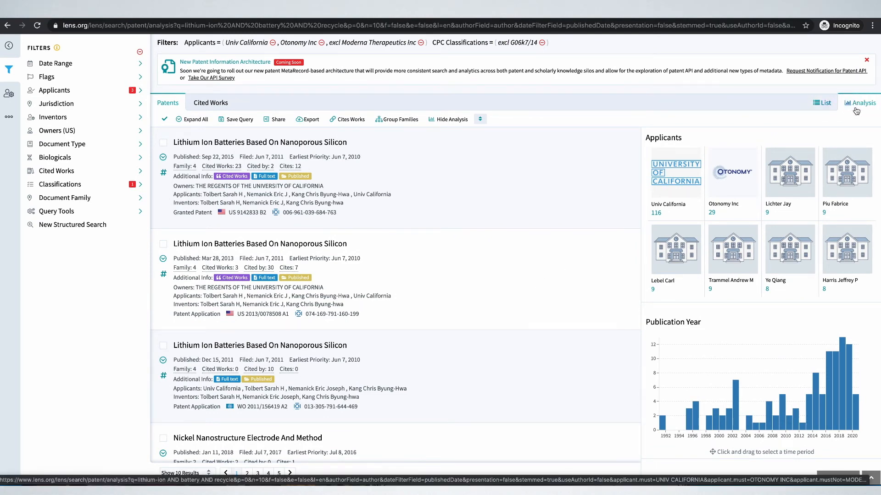
click(859, 103)
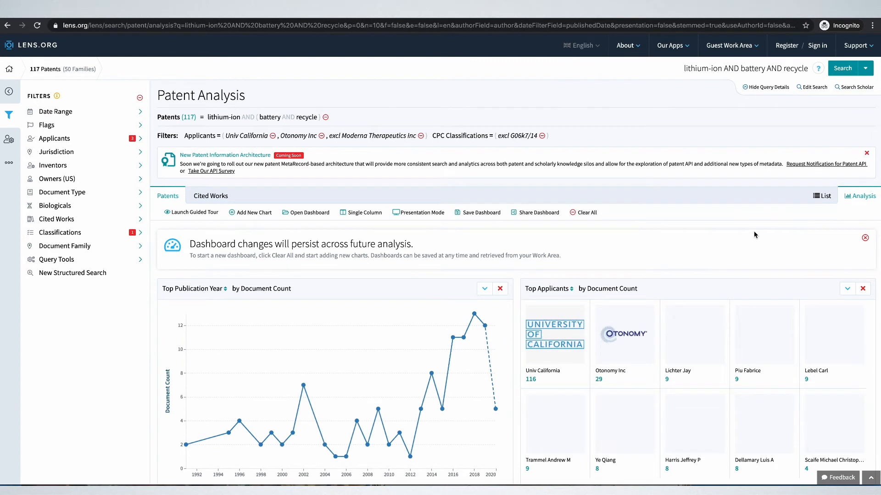
mouse_move(314, 139)
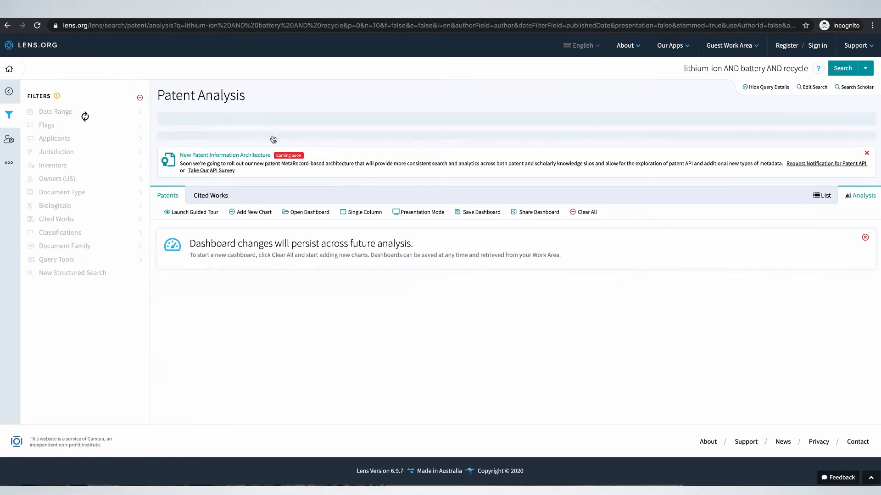
mouse_move(724, 228)
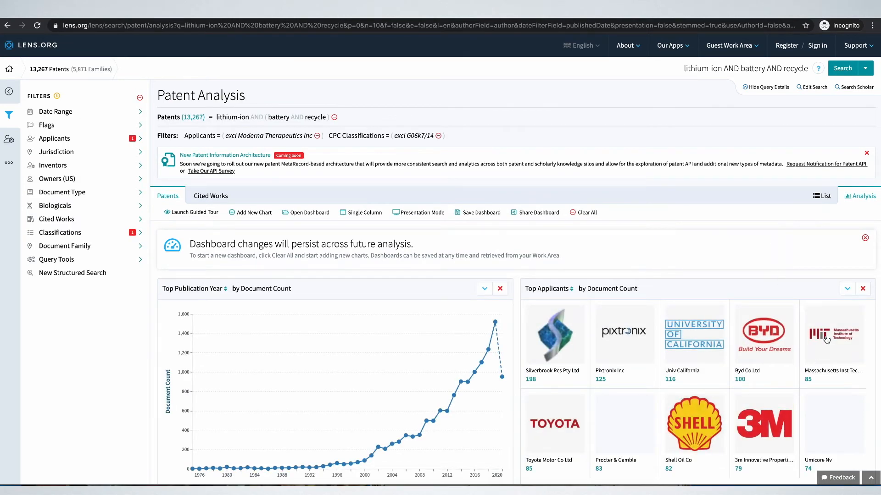
Step: Filter to applicant Massachusetts Inst Technology and scroll through the results
click(834, 334)
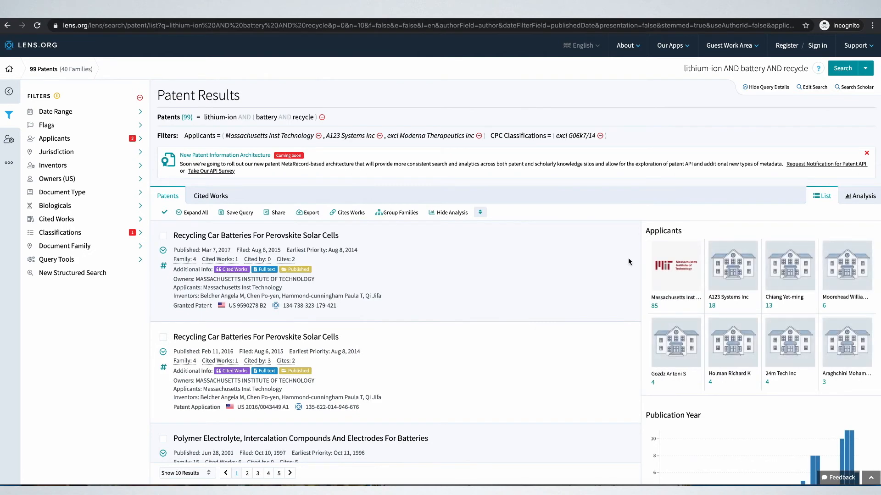
scroll(down, 3)
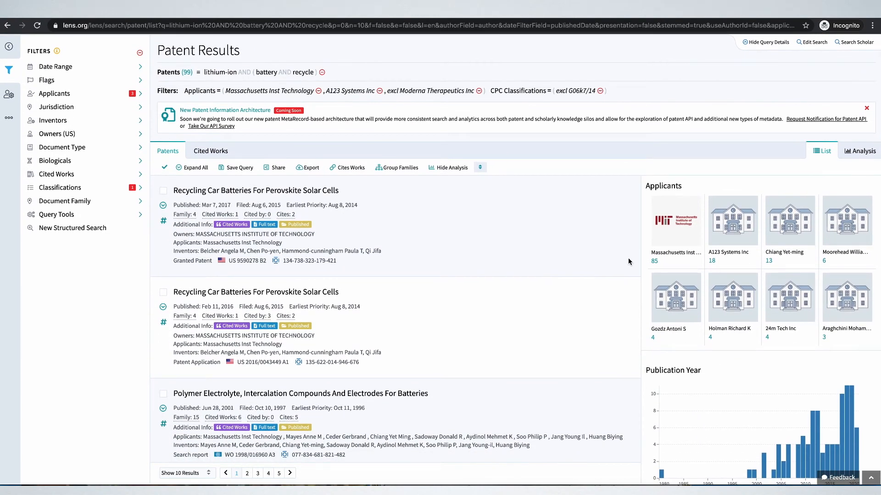
Step: Open the a123systems.com result from the Google search for A123 Systems Inc
scroll(down, 3)
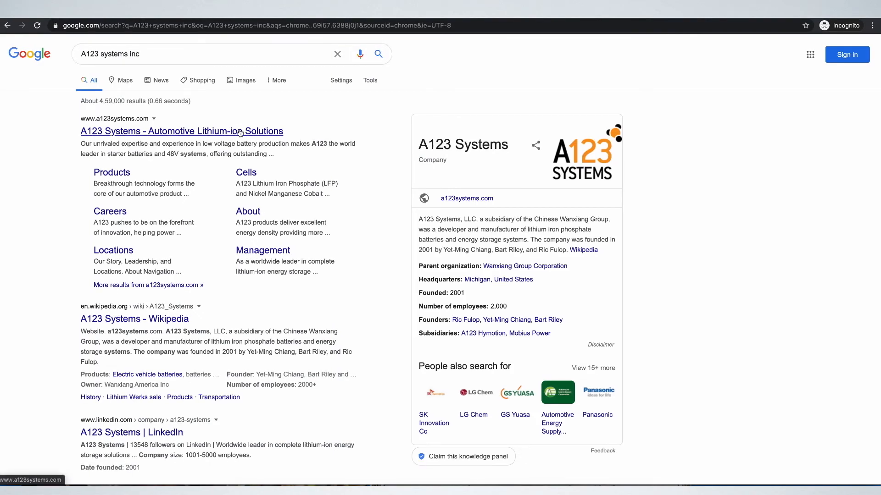
click(181, 131)
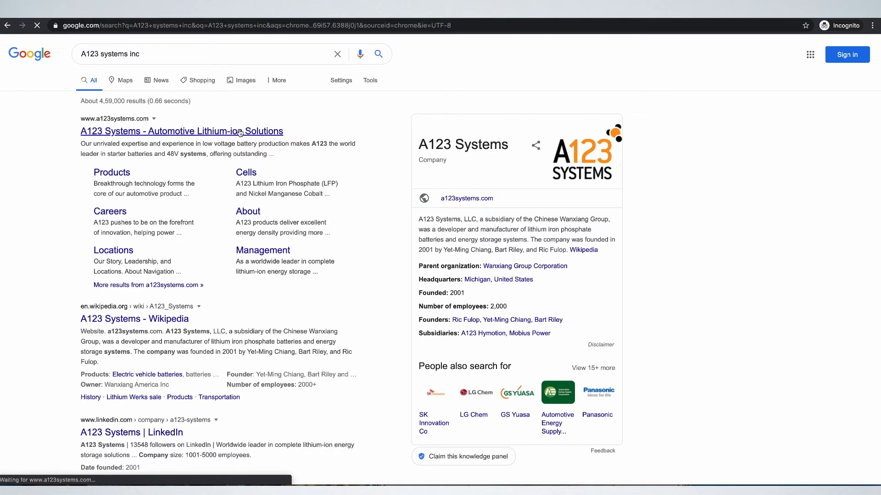
click(181, 130)
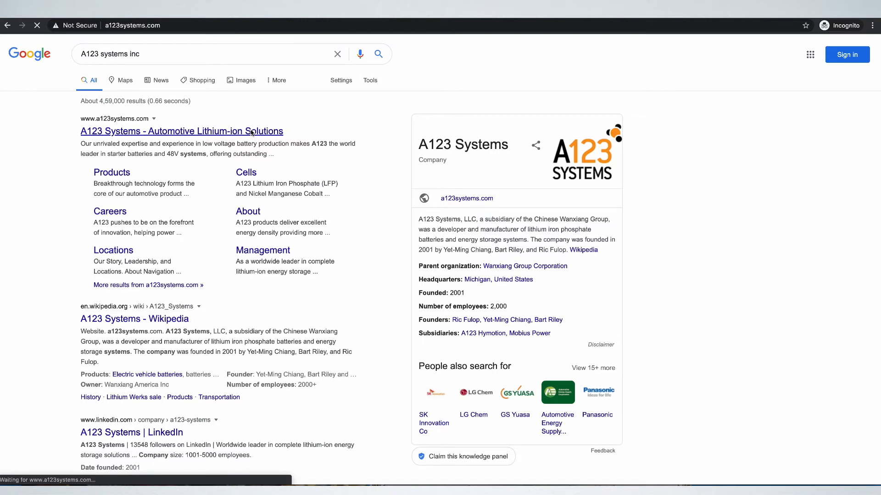
click(181, 131)
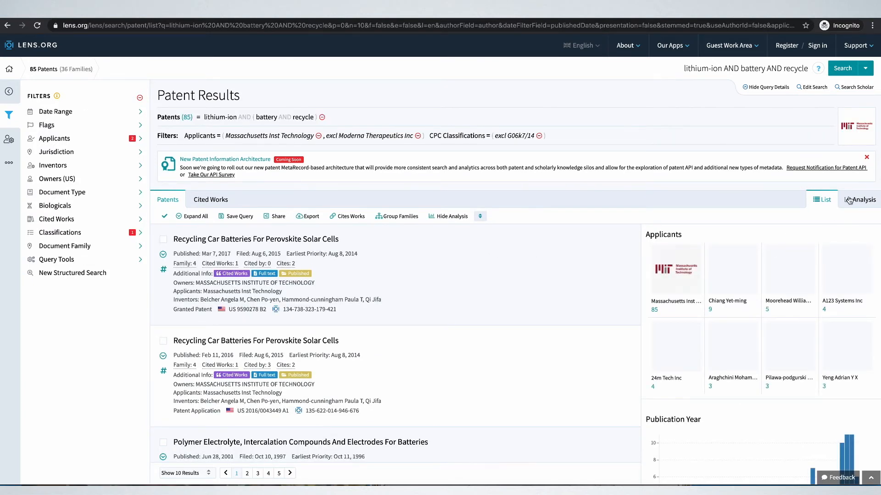
mouse_move(671, 403)
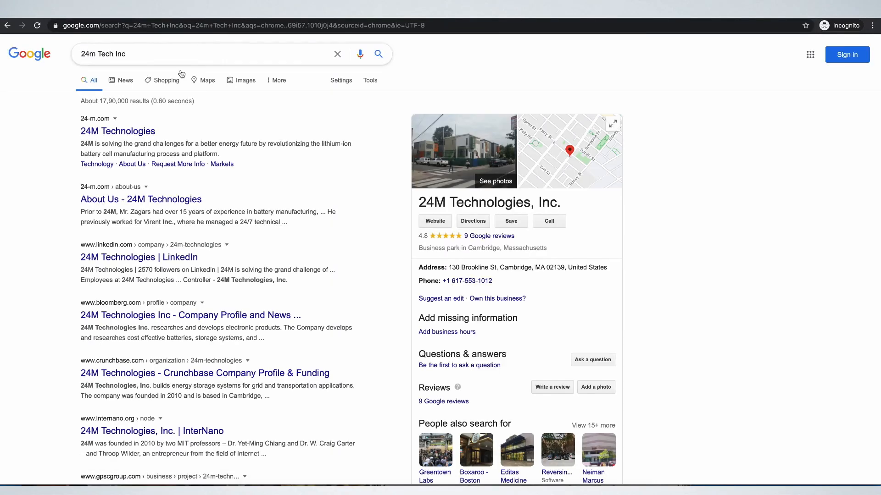
mouse_move(132, 135)
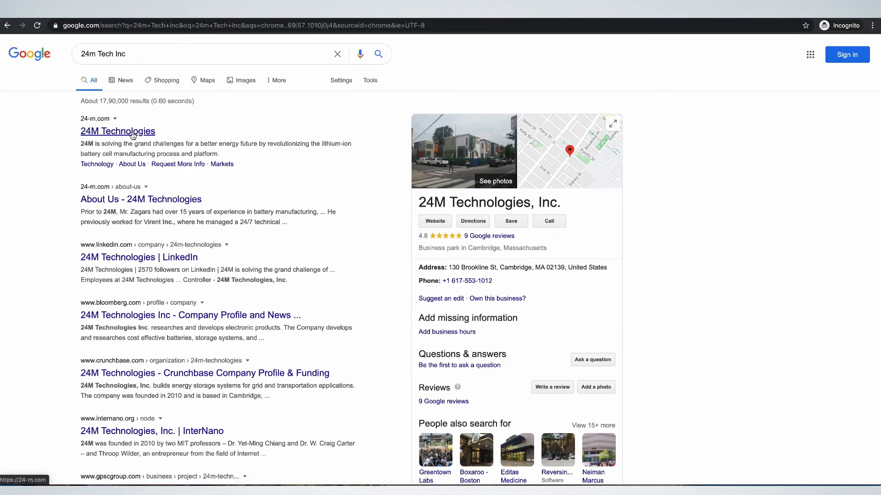
Step: Open the 24M Technologies website from Google and scroll through it
click(117, 131)
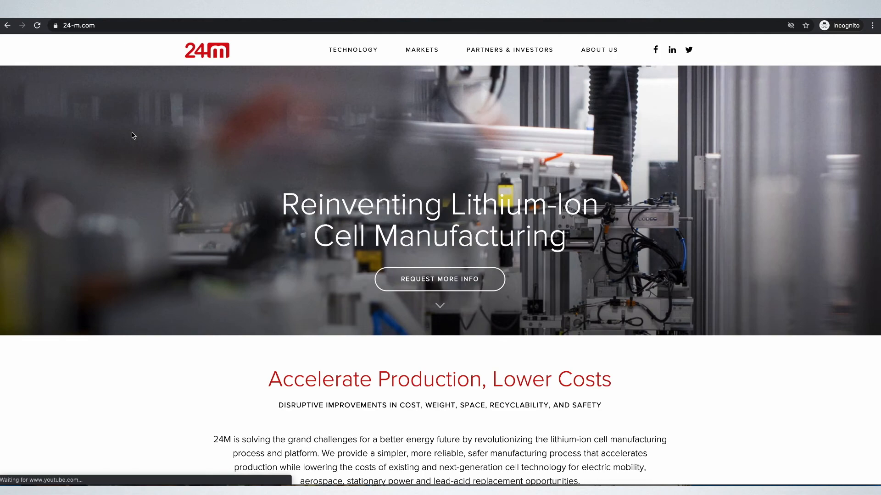
scroll(down, 3)
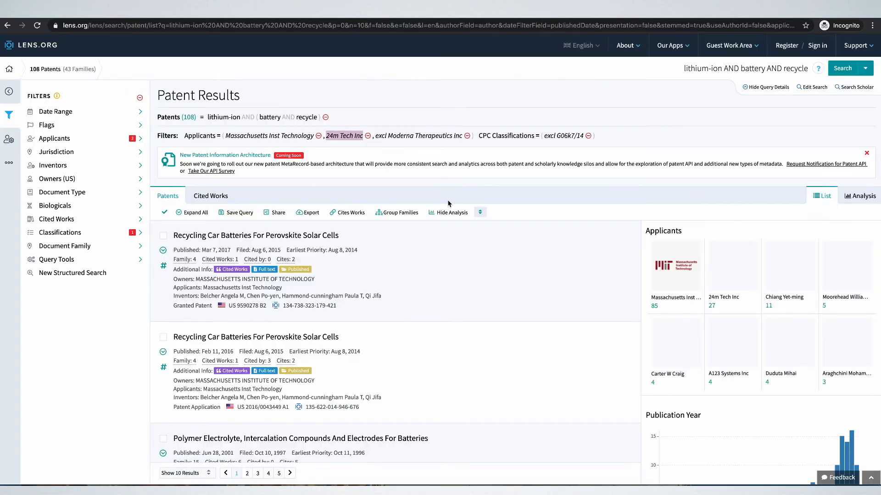
Step: Show the analysis charts for all 13,267 patents without the MIT and 24m applicant filters
click(863, 196)
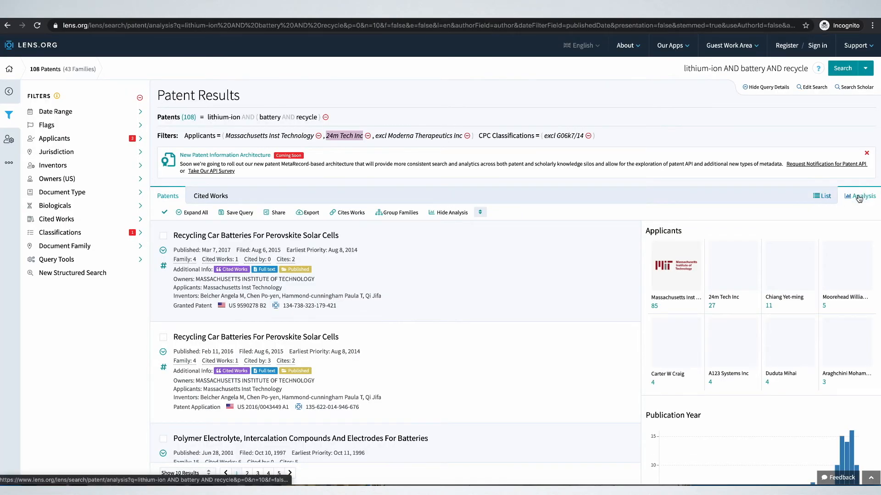
click(863, 195)
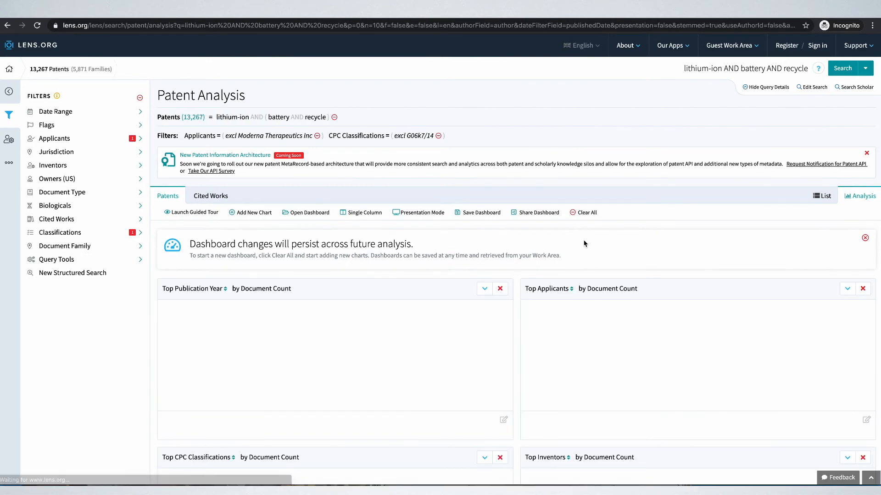
scroll(down, 3)
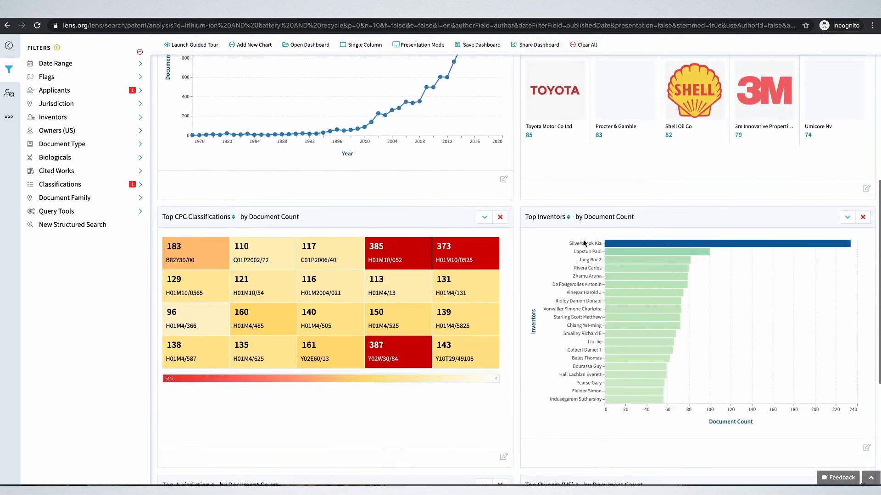
Step: Refine the results to CPC class Y02W30/84, Recycling of batteries, leaving 10 Sloop Steven E patents
click(385, 320)
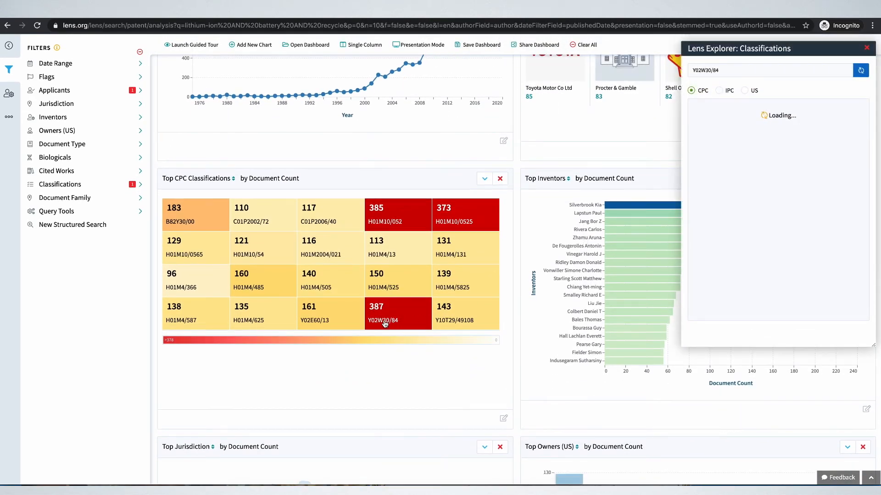
click(860, 70)
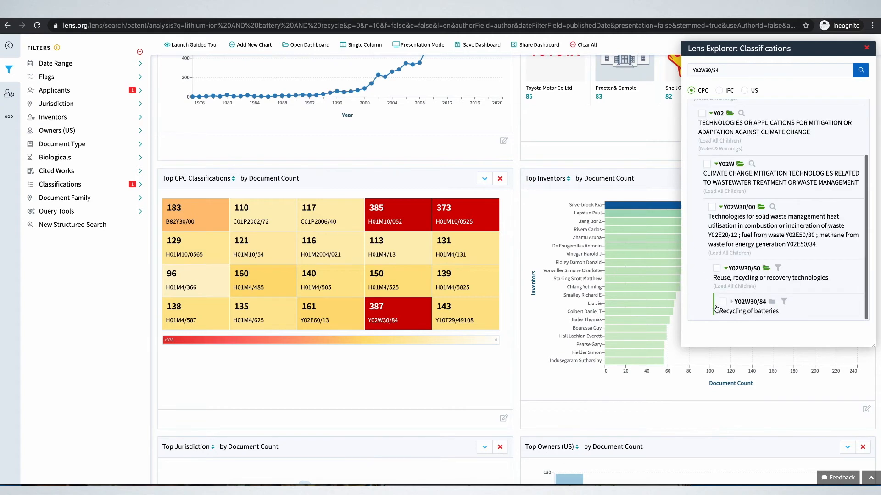
click(722, 302)
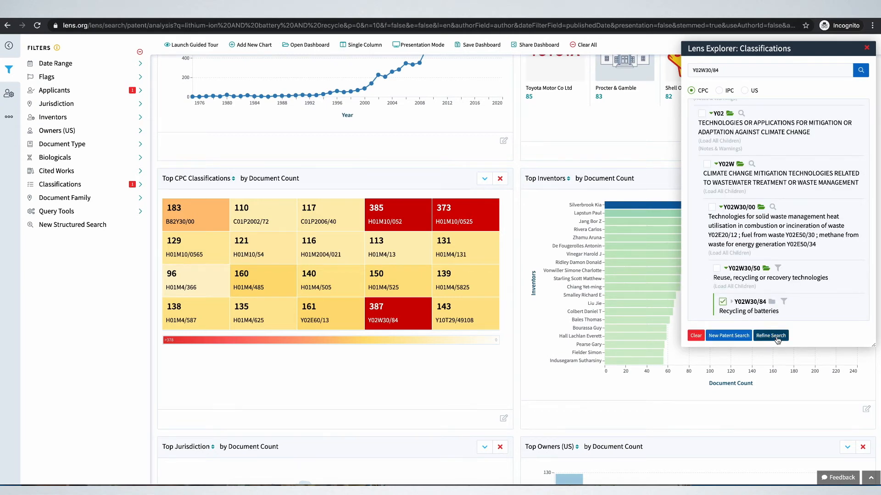
click(770, 336)
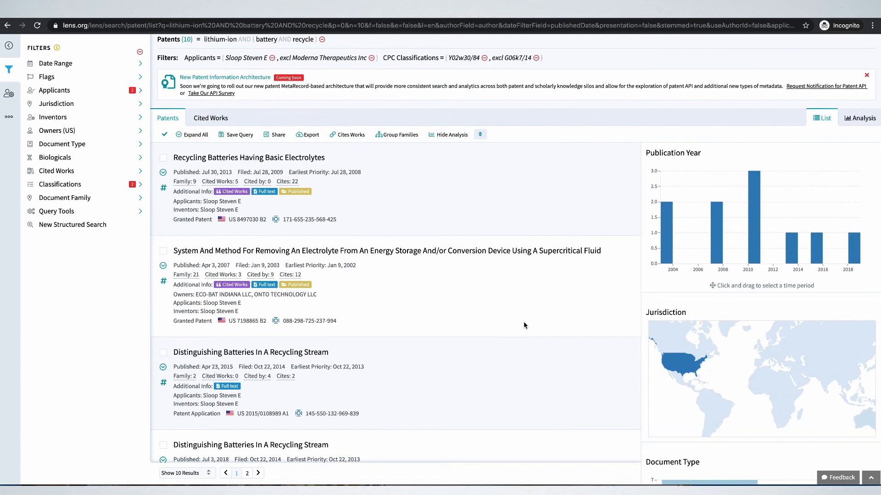
Step: Copy the owner ONTO TECHNOLOGY LLC from the Sloop patent record and search it online
scroll(down, 3)
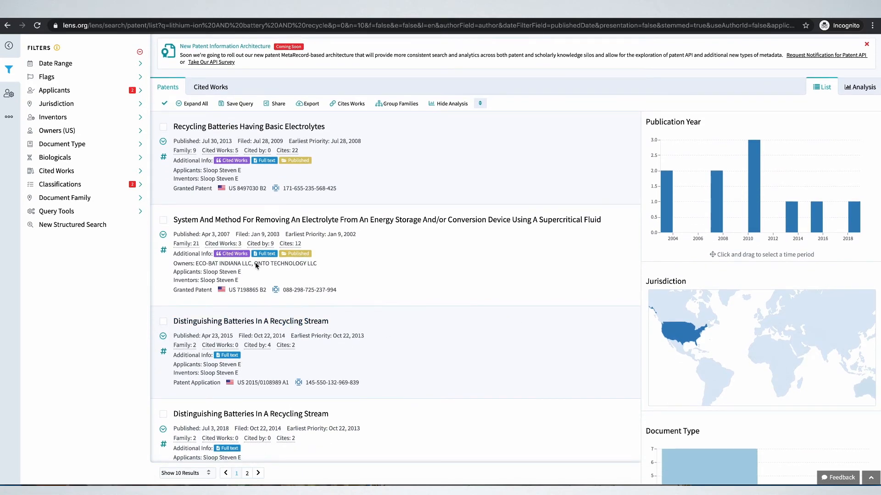
double_click(285, 264)
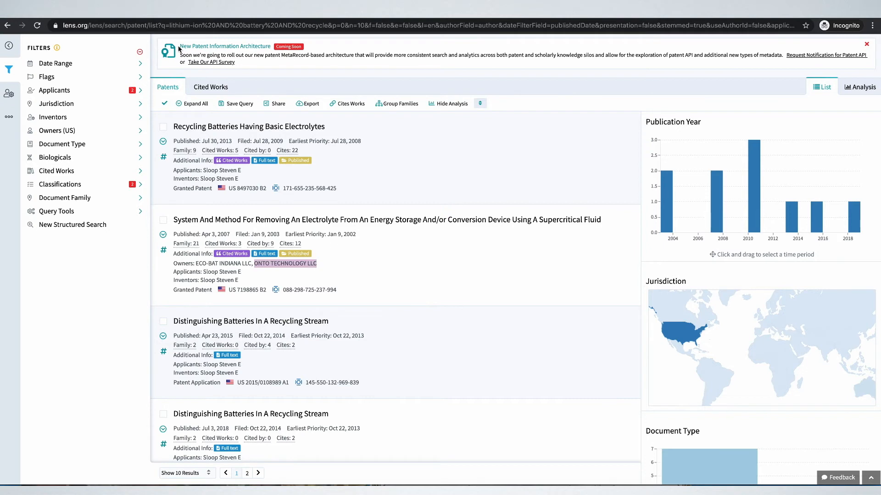
text(ONTO TECHNOLOGY LLC)
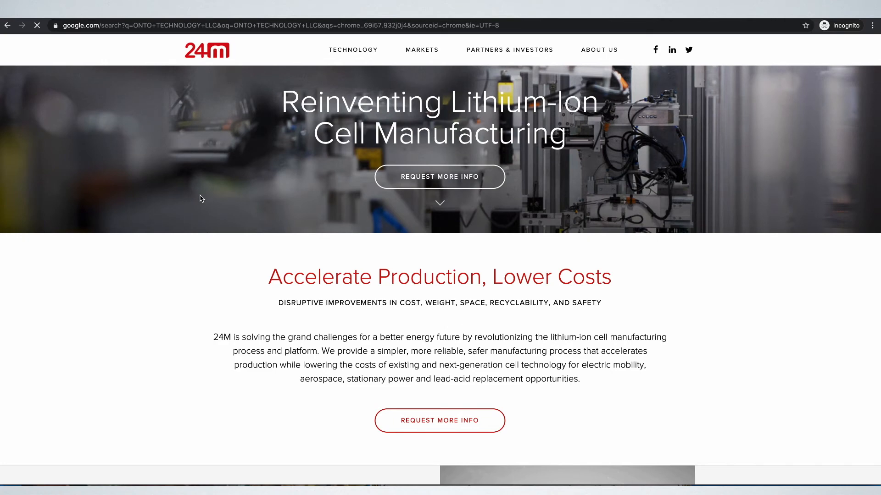
Step: Open the OnTo Technology: Home result and dismiss the American Made Network pop-up
click(8, 25)
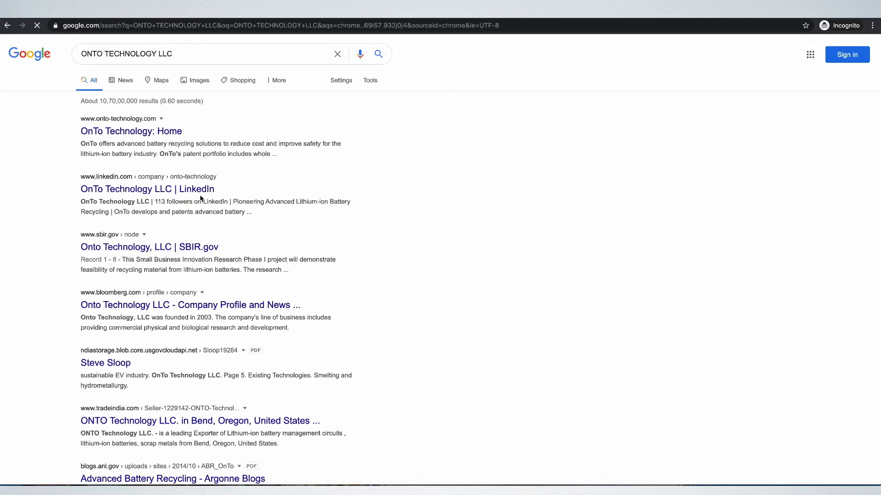
click(130, 131)
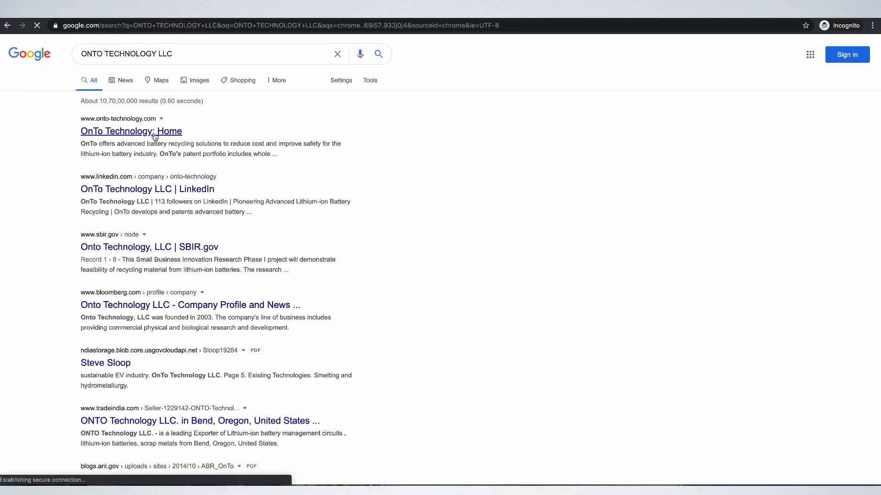
click(131, 131)
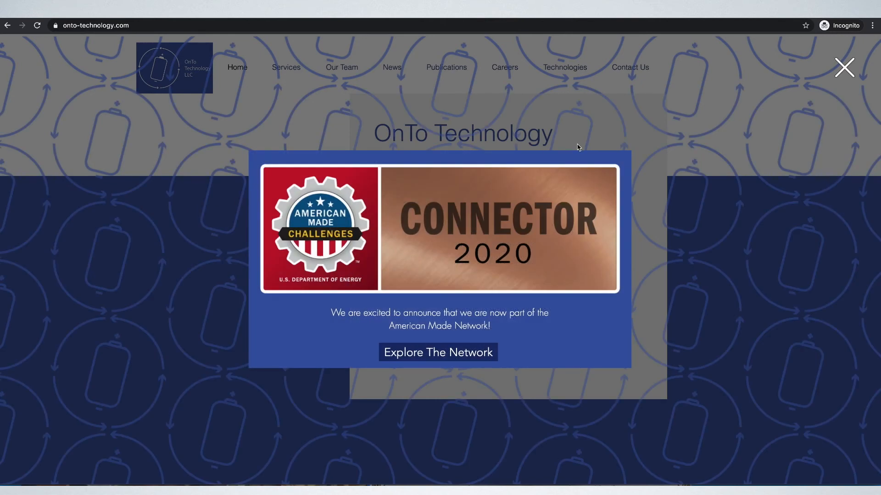
click(843, 68)
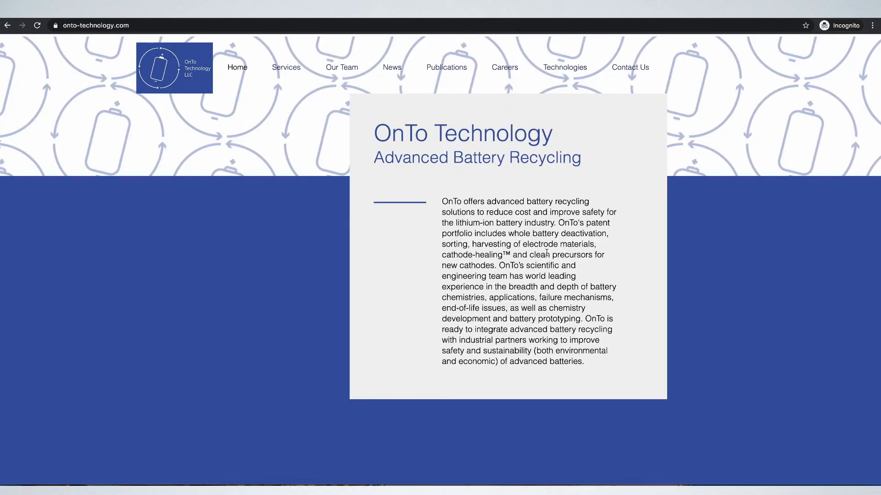
mouse_move(139, 132)
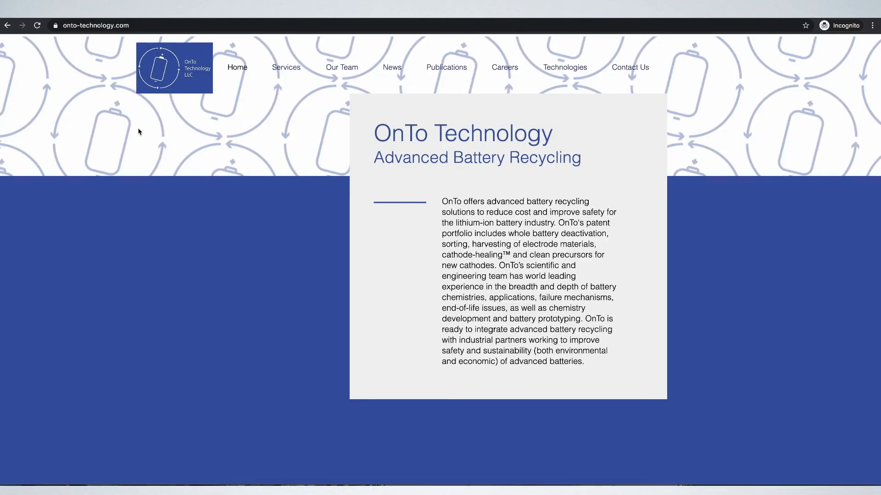